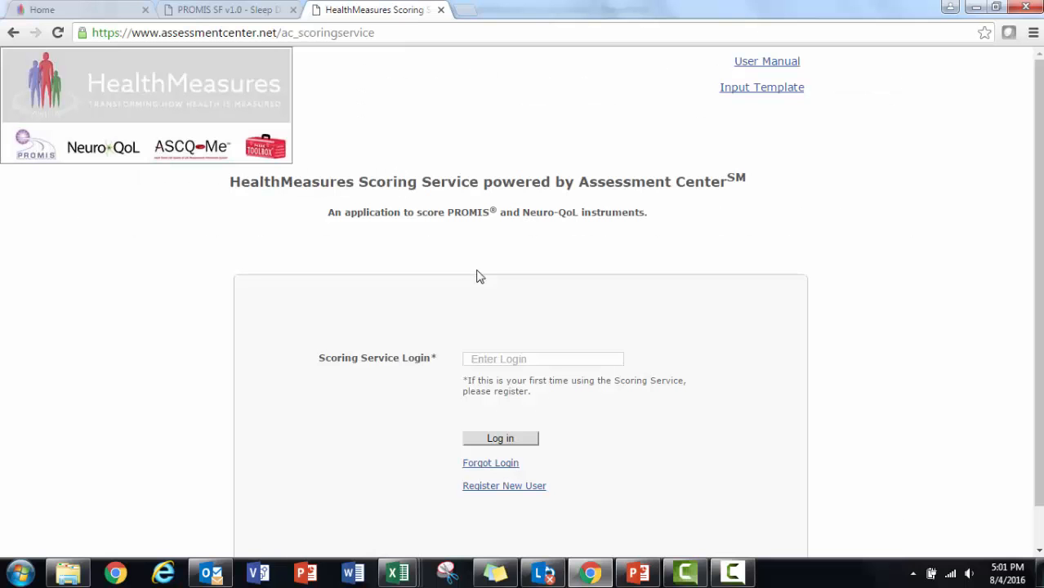
mouse_move(739, 222)
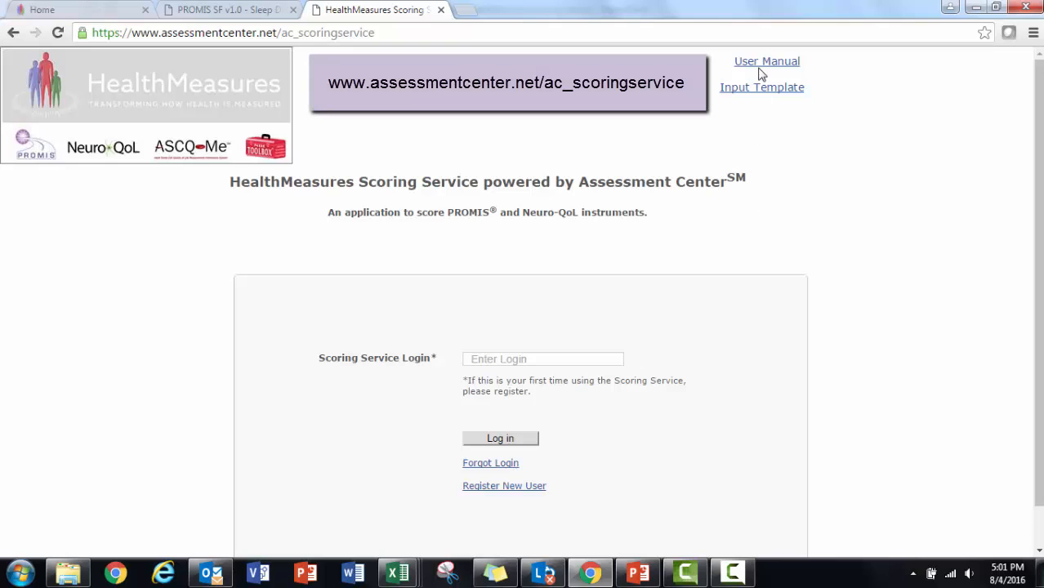
Step: Open the Scoring Service UserManual.pdf in a new tab and return to the login page
left_click(767, 61)
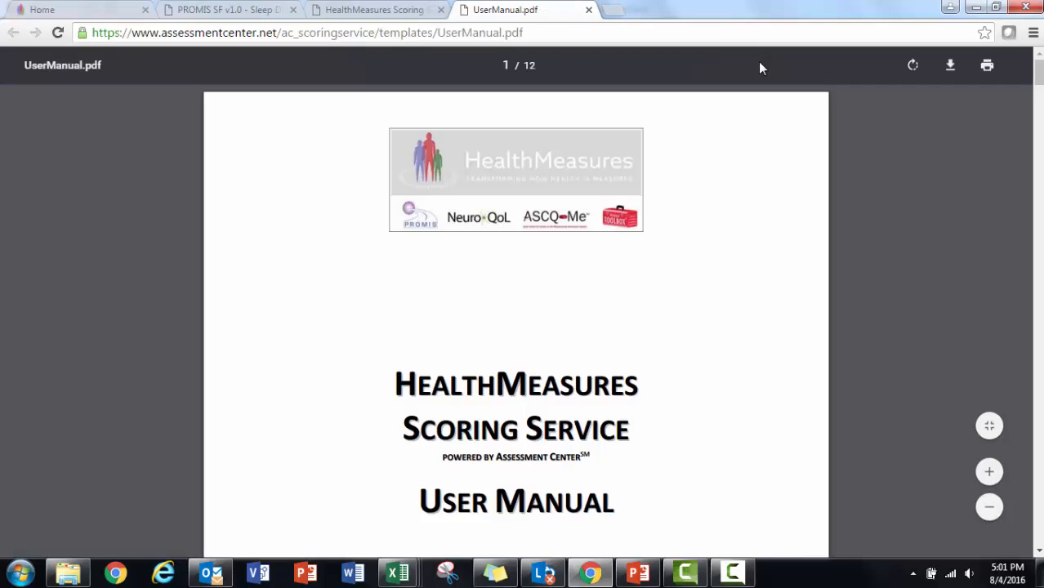
left_click(372, 9)
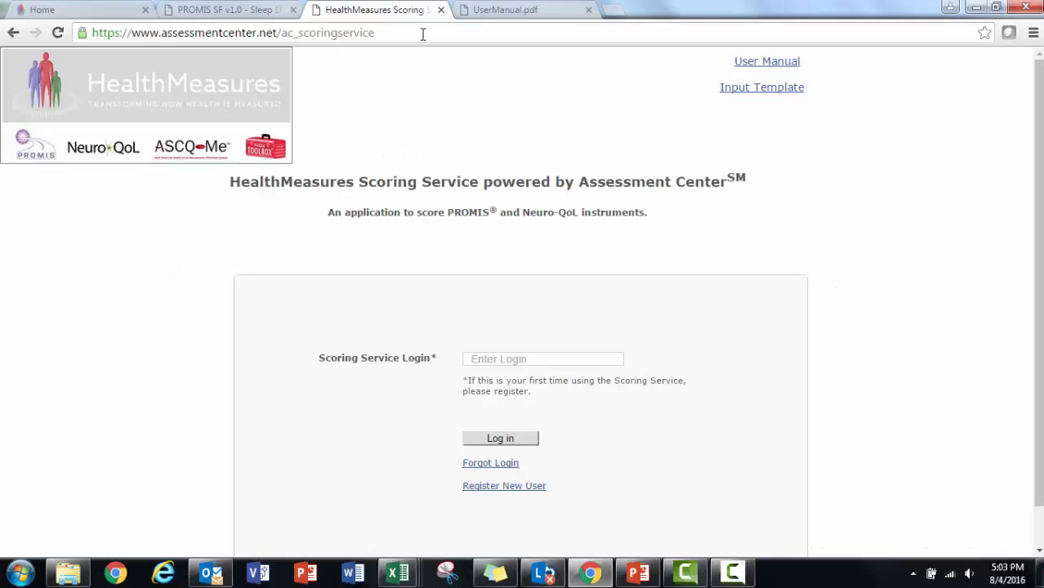
Step: Review the PROMIS SF v1.0 Sleep Disturbance 8a PDF, then return to the HealthMeasures home page
left_click(233, 33)
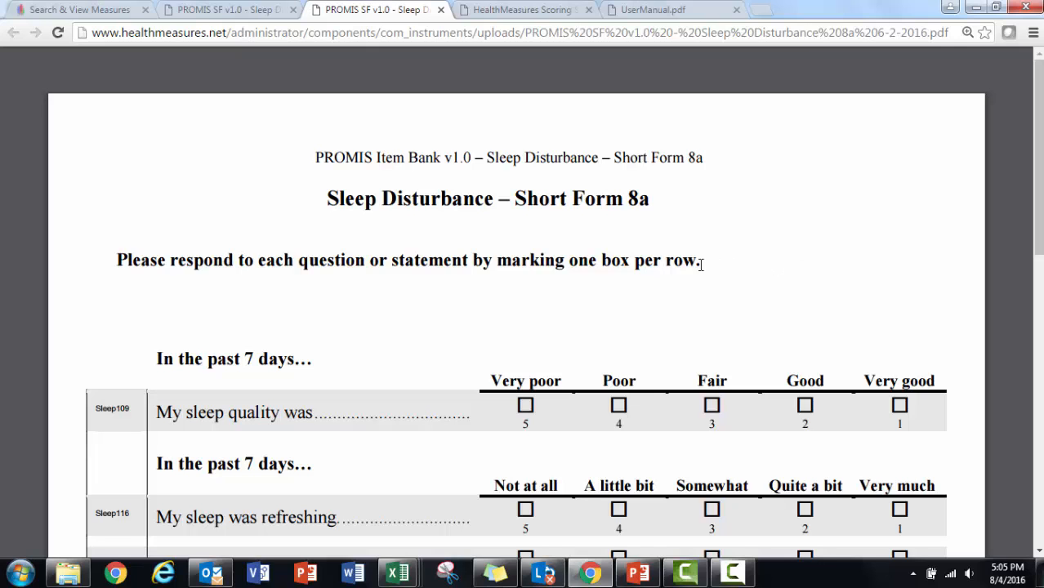
left_click(74, 9)
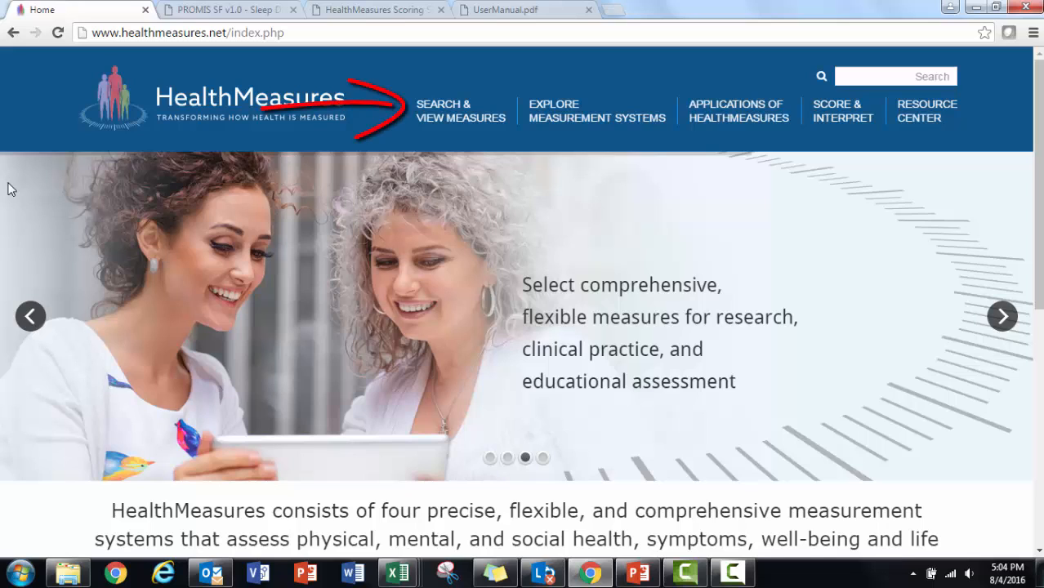
Step: Search measures for Adult, Physical Health, Sleep, listing five PROMIS sleep short forms
left_click(460, 111)
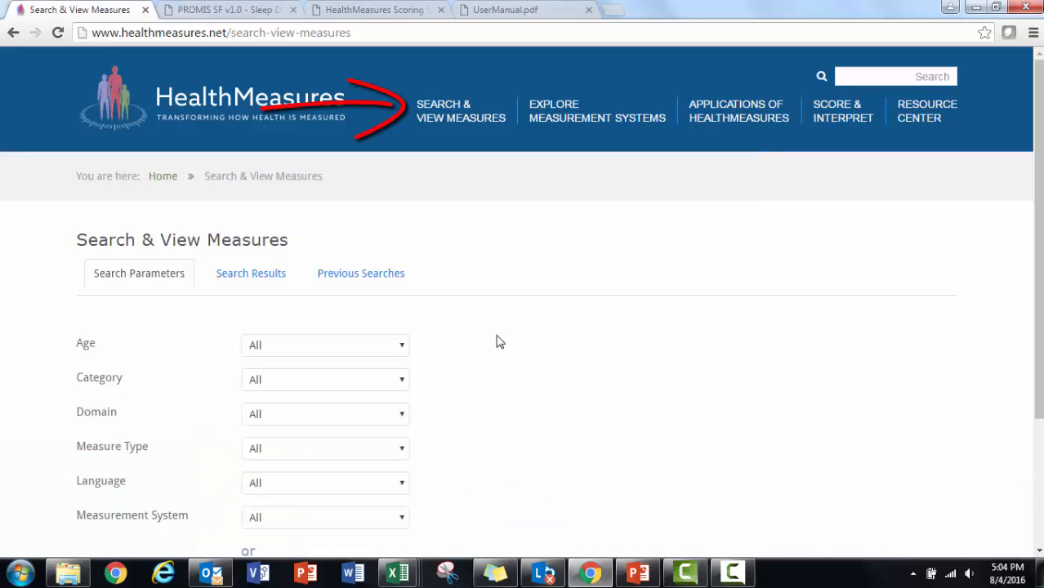
left_click(325, 344)
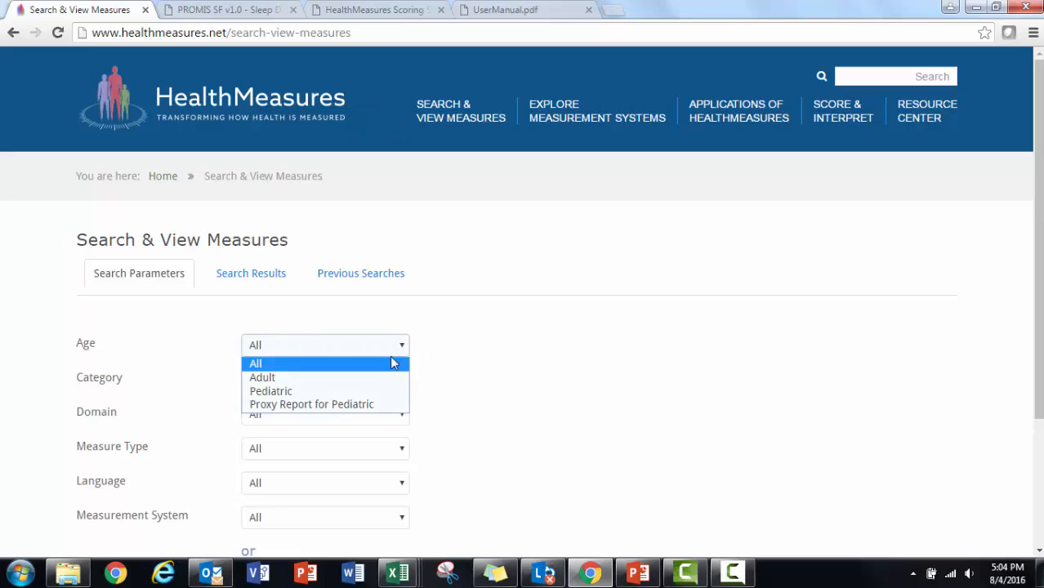
left_click(263, 377)
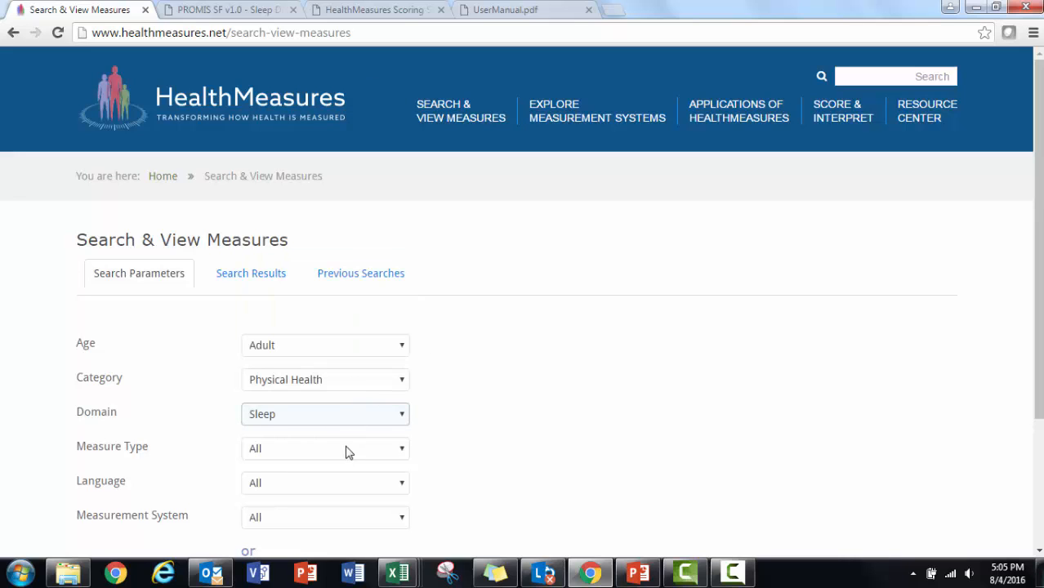
left_click(325, 447)
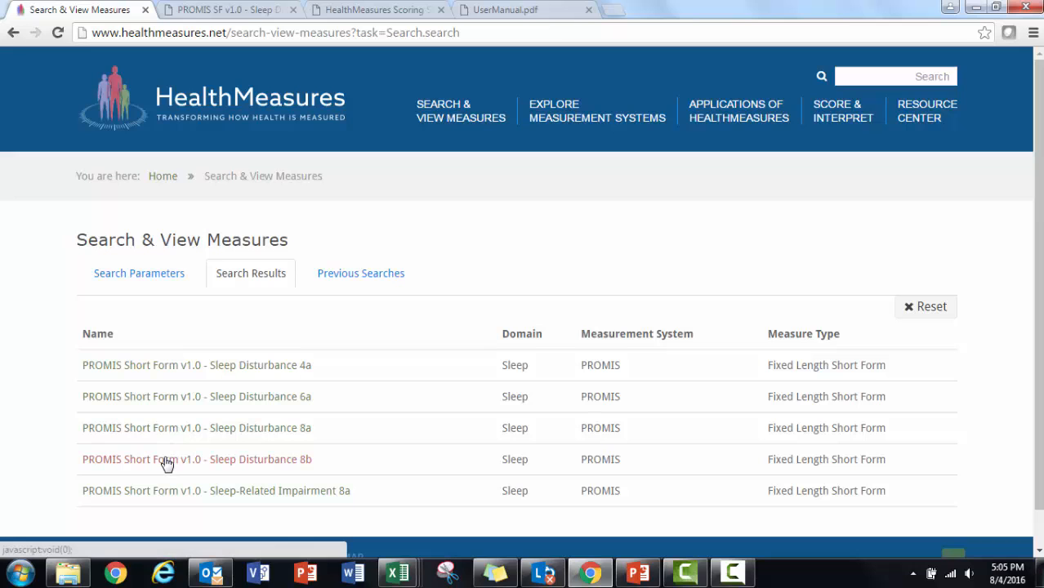
mouse_move(178, 432)
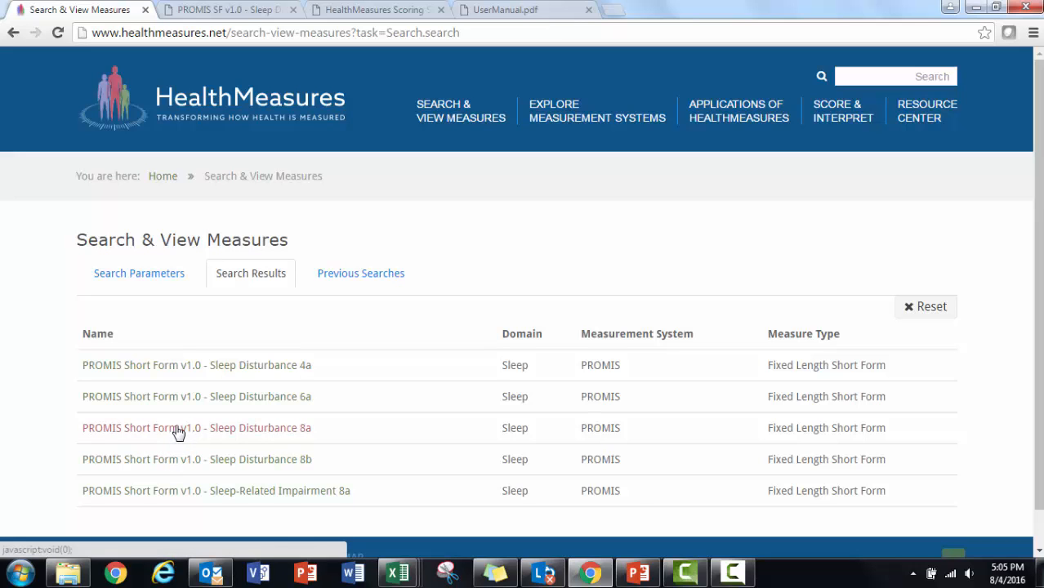
Step: Expand PROMIS Short Form v1.0 Sleep Disturbance 8a to view languages, scoring options and manual
left_click(196, 427)
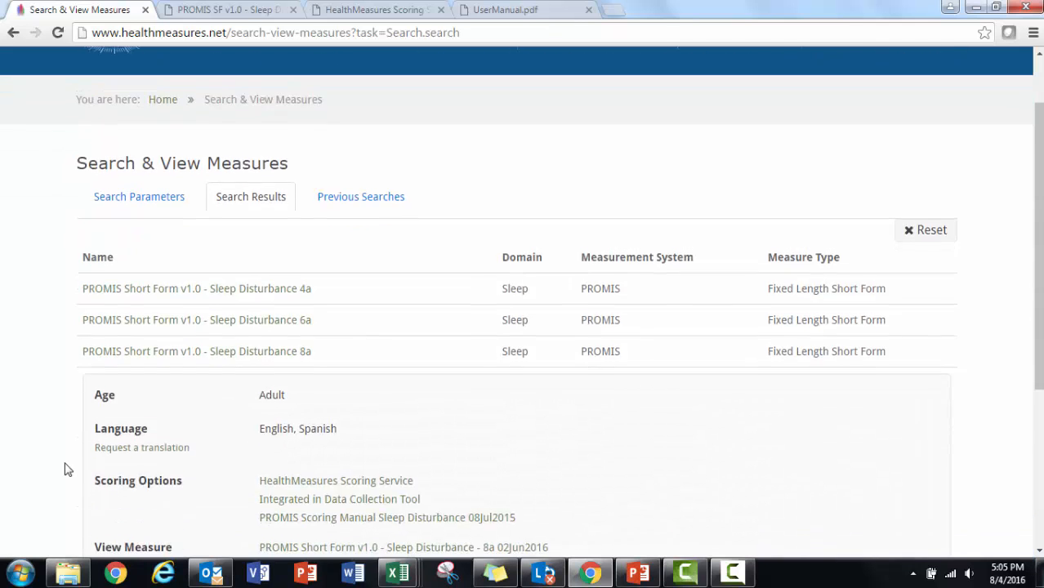
scroll("down", 3)
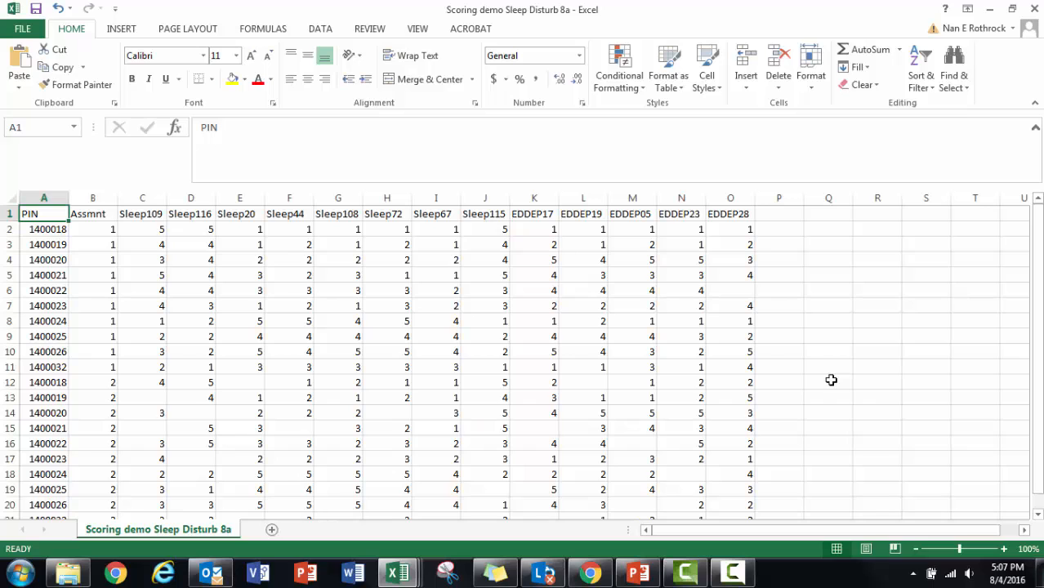
mouse_move(843, 377)
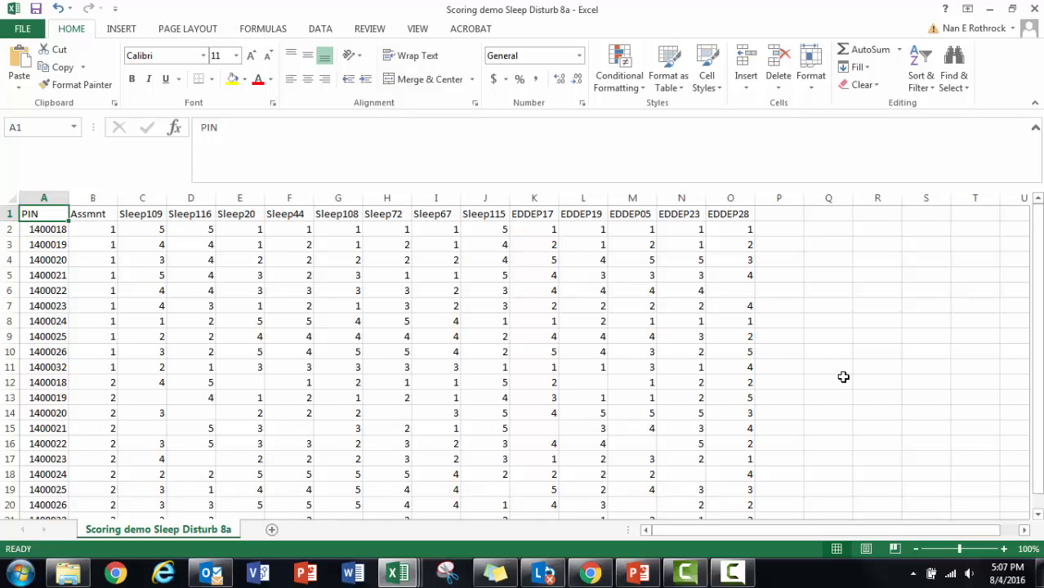
Step: Scroll the Excel sheet while marking EDDEP item headers K1:O1 with yellow fill
scroll("down", 3)
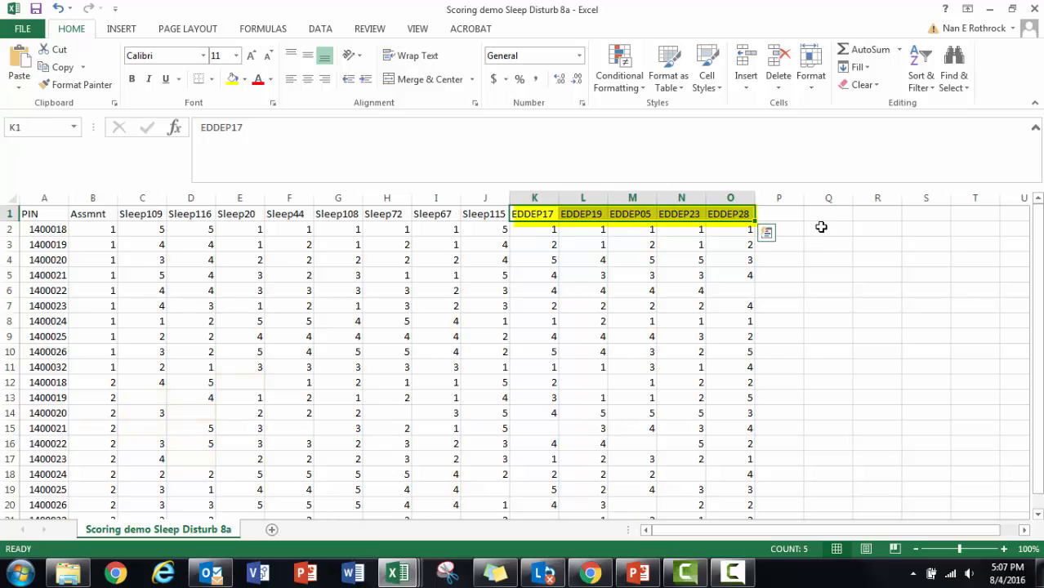
mouse_move(817, 219)
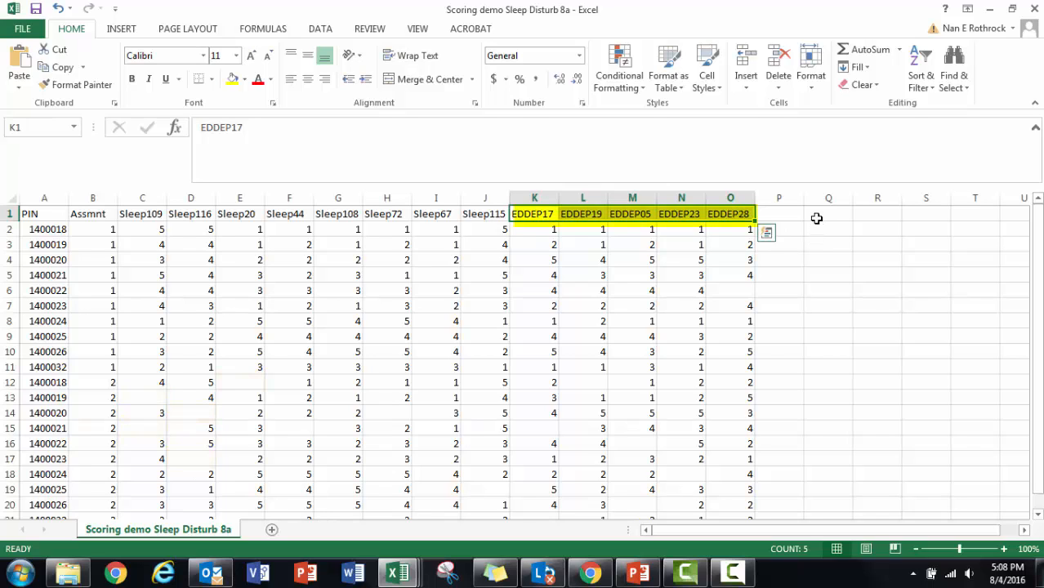
mouse_move(804, 223)
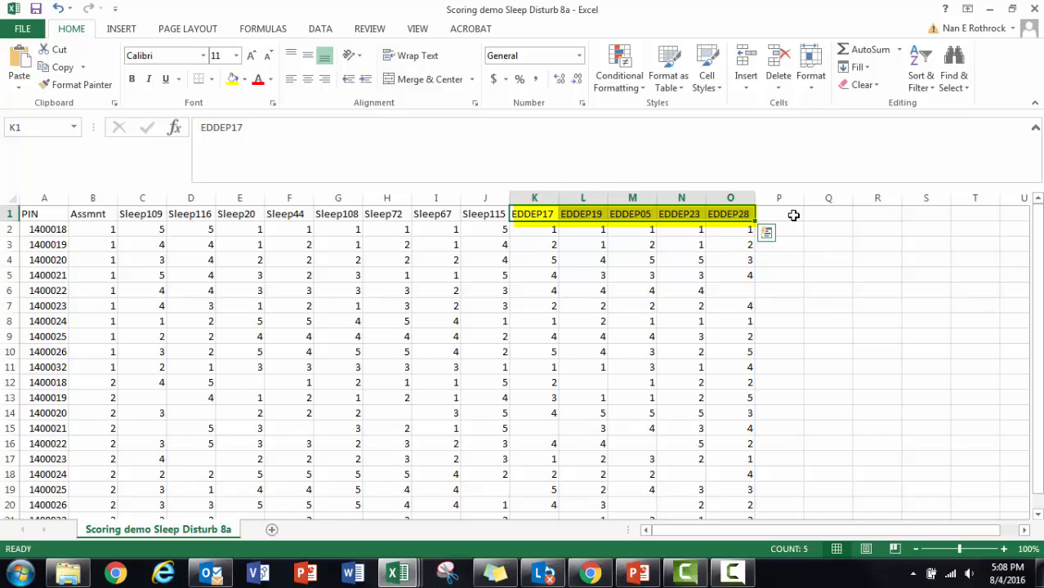
mouse_move(816, 218)
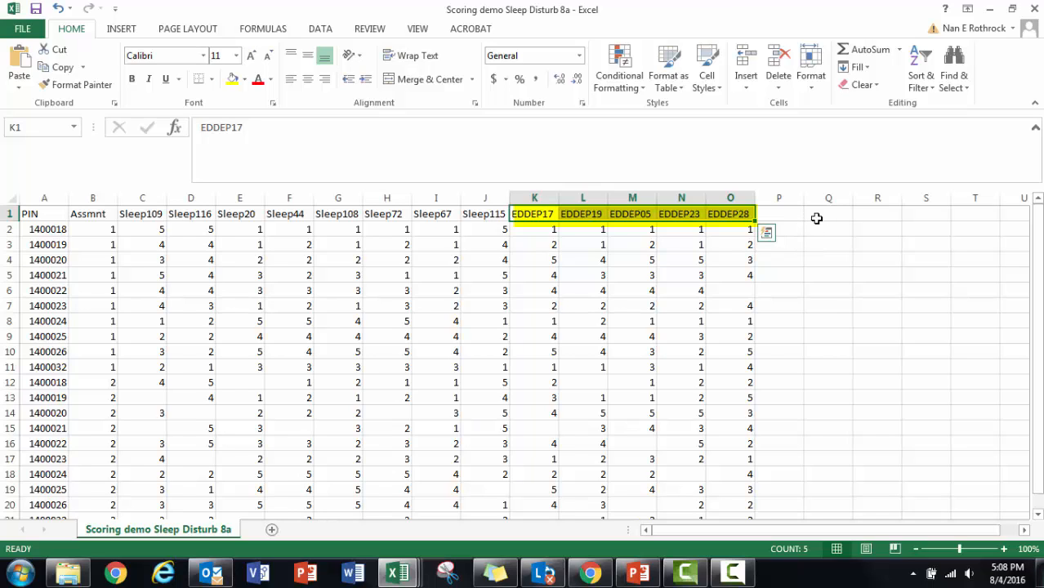
mouse_move(799, 215)
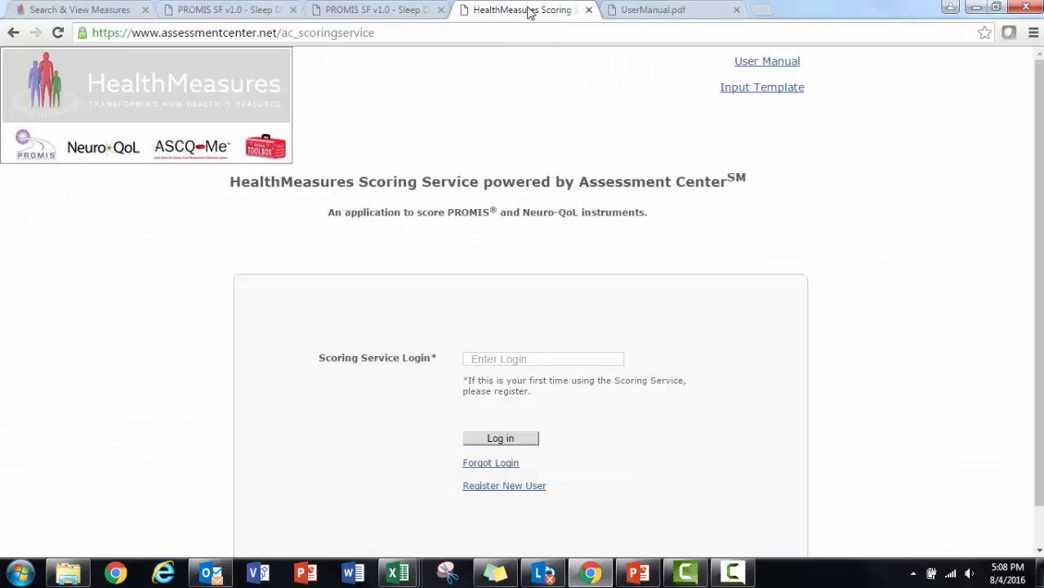
mouse_move(552, 92)
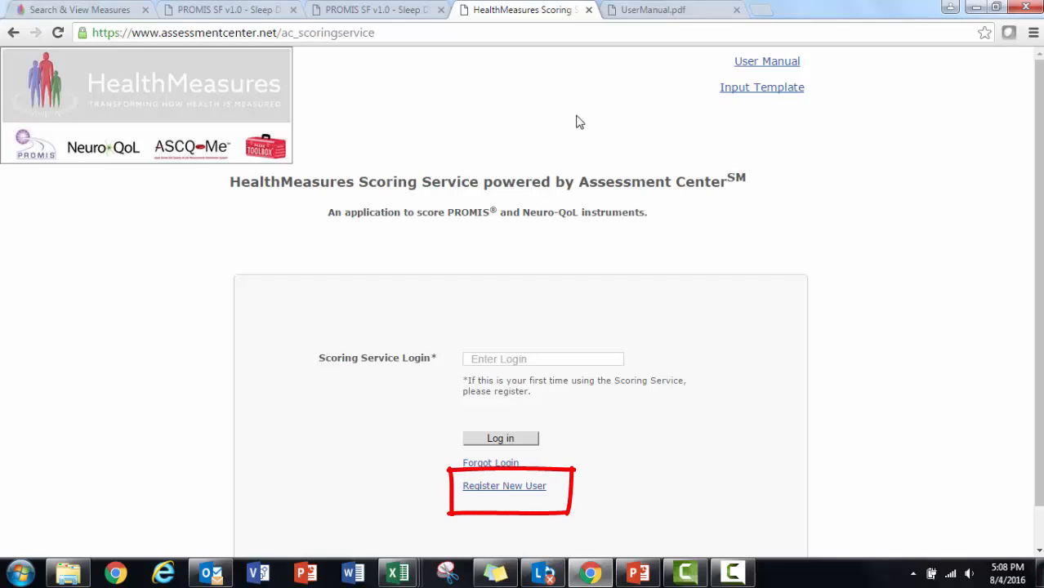
mouse_move(594, 514)
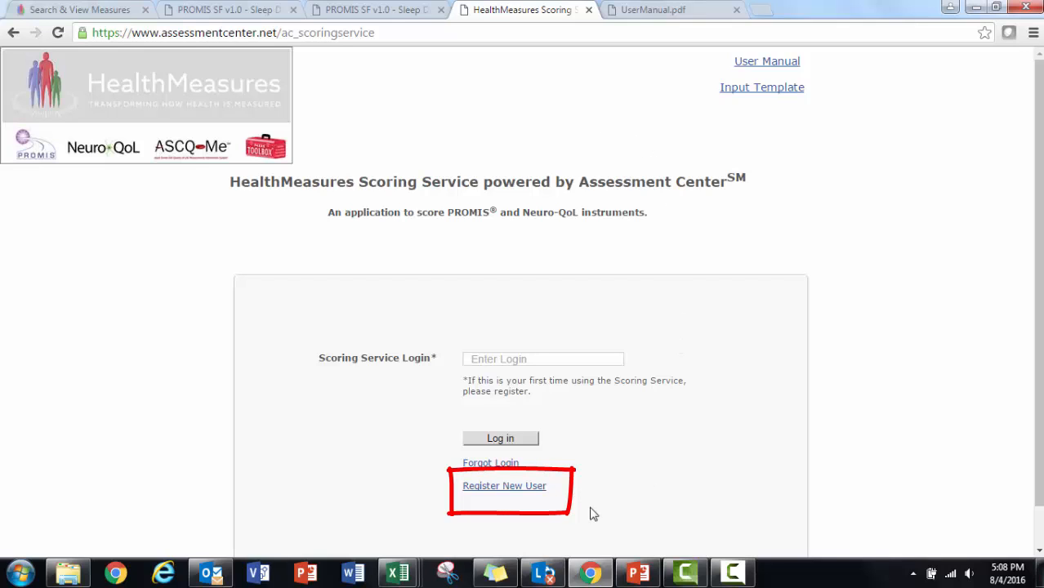
Step: Fill the registration form's login, name and email, with Northwestern University as institution
left_click(505, 485)
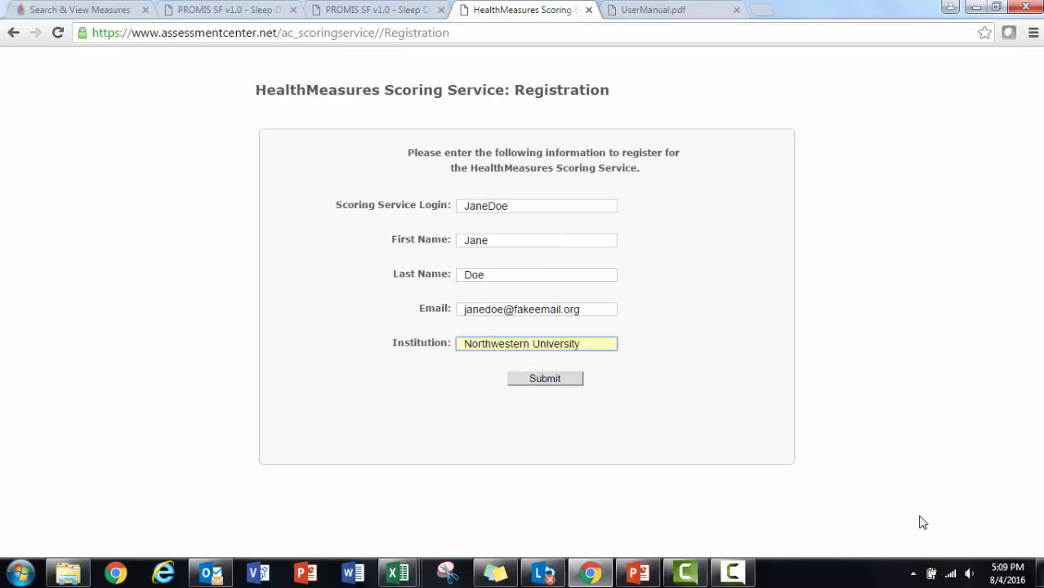
left_click(580, 343)
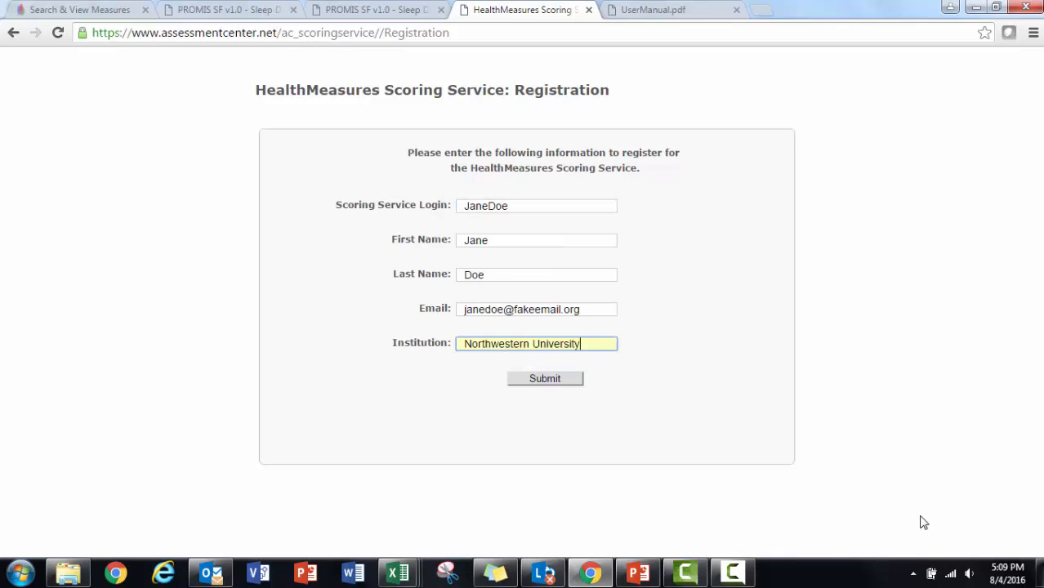
Step: Register, then select PROMIS Adult Sleep Disturbance 8a with default PROMIS Sleep Wave 1 calibration
left_click(545, 379)
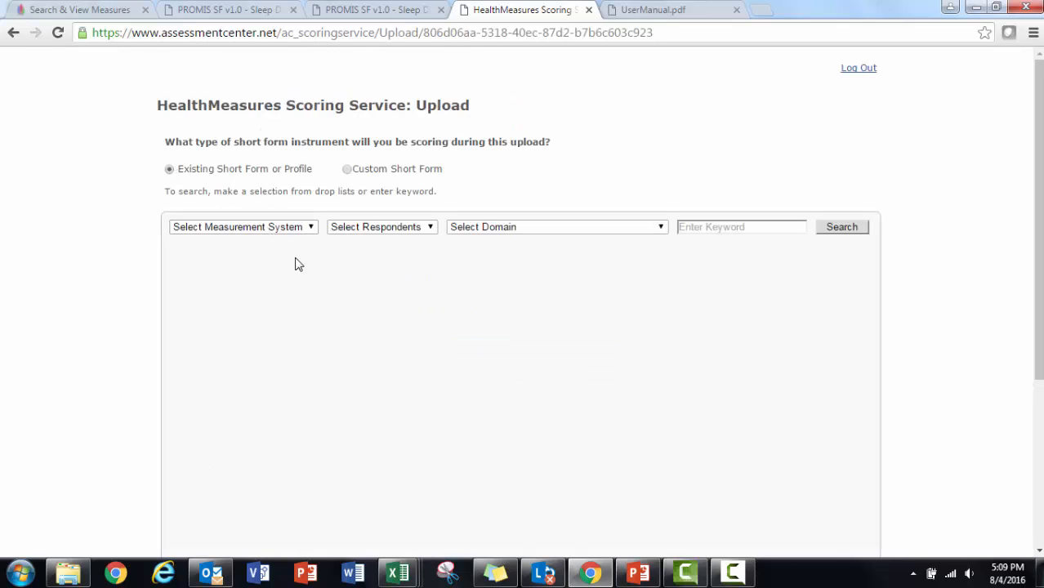
left_click(381, 226)
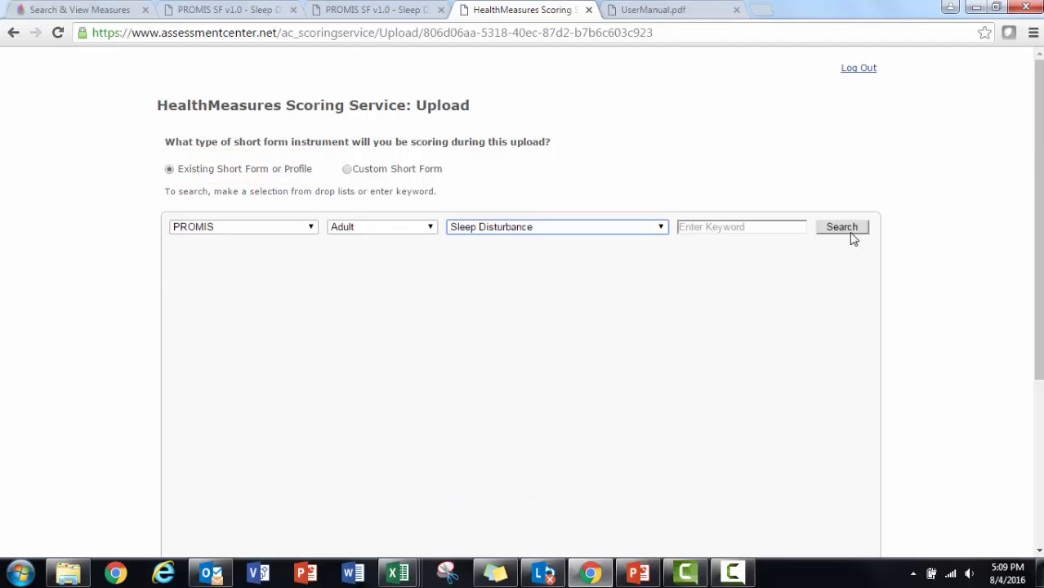
left_click(841, 228)
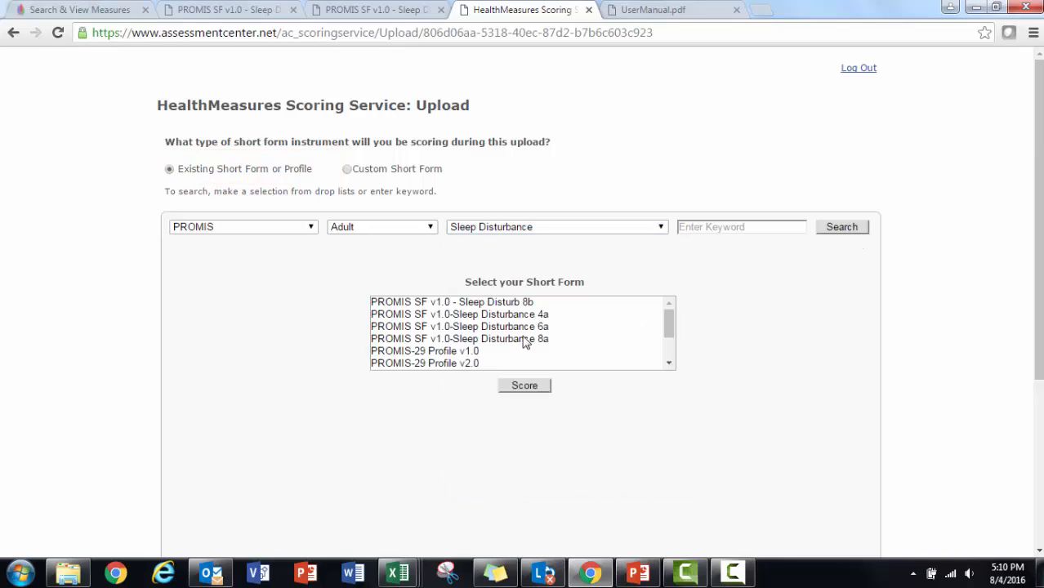
left_click(460, 338)
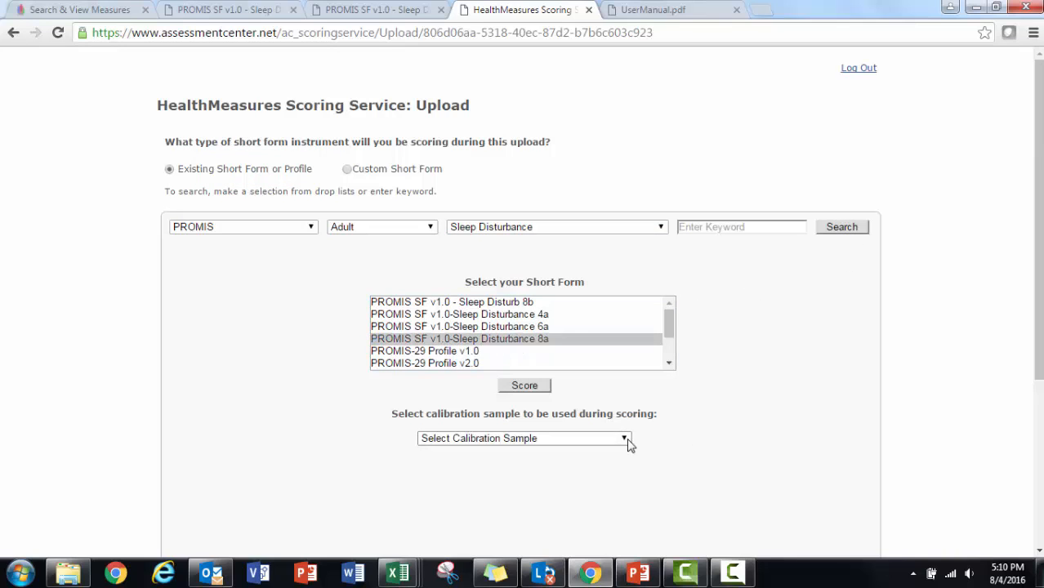
left_click(523, 438)
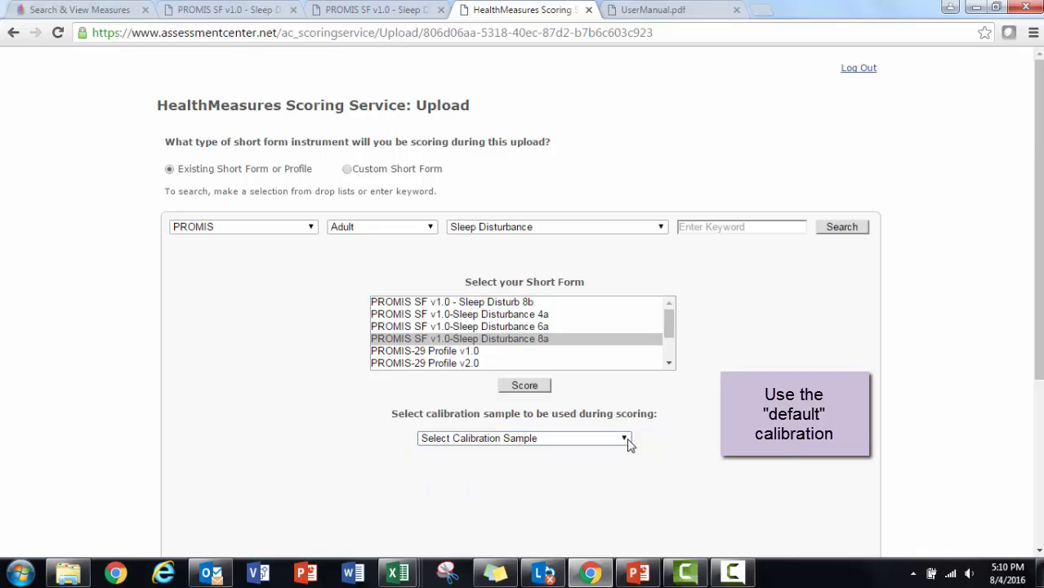
left_click(522, 439)
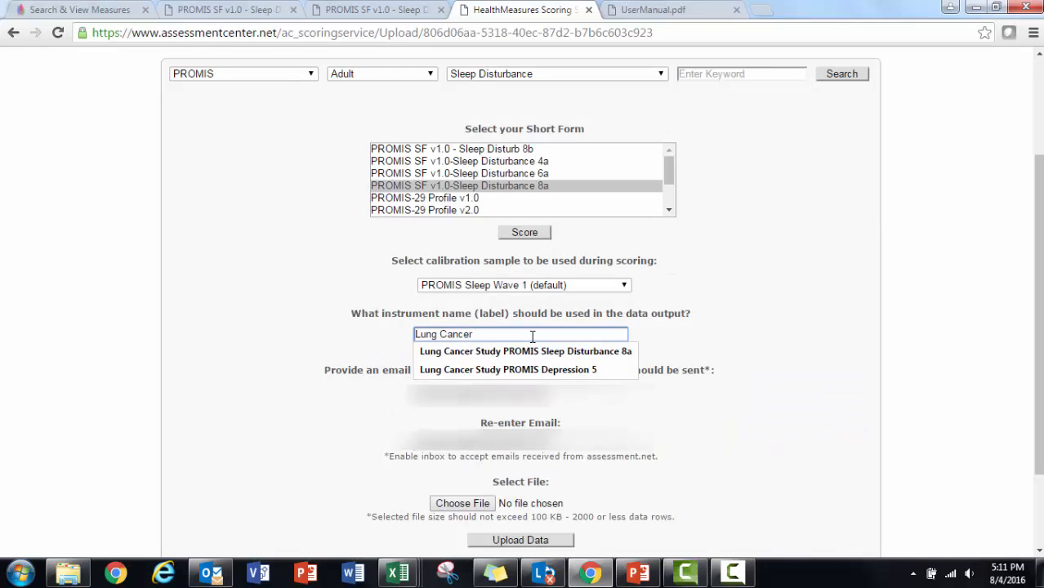
type("PROMIS")
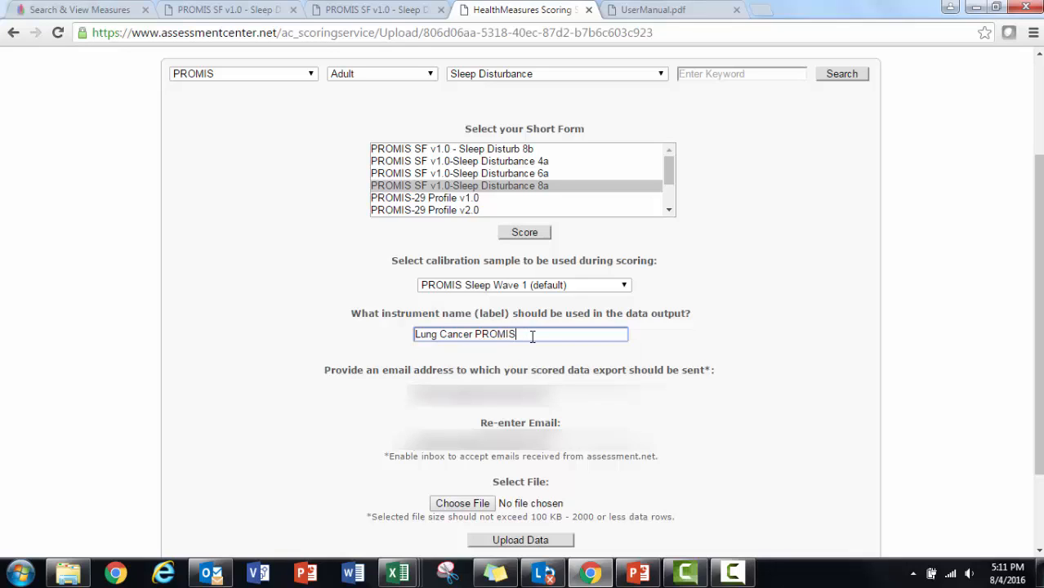
type("Sleep Disturbance 8a")
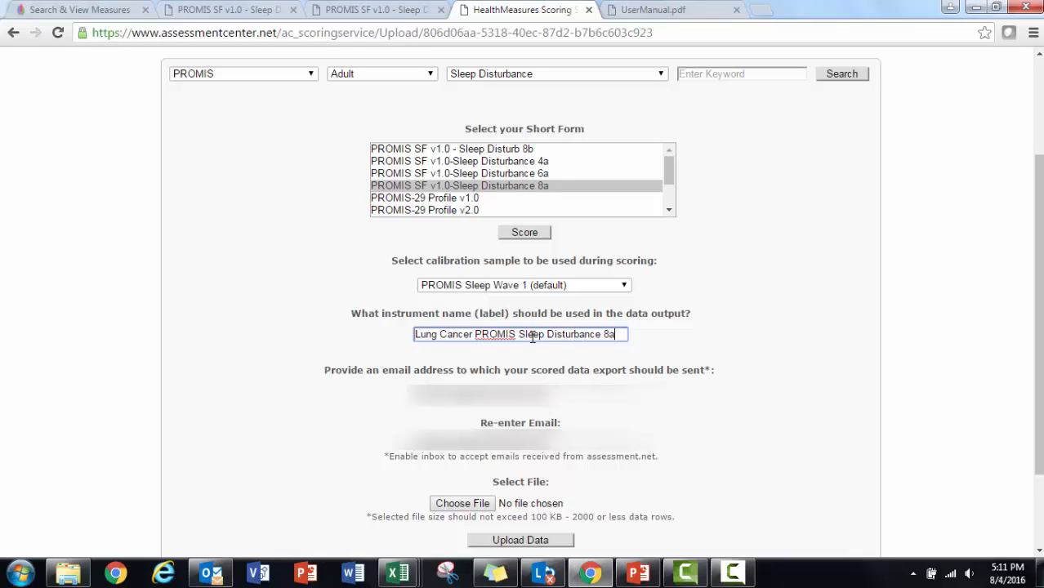
type("janedoe@fakeemail.org")
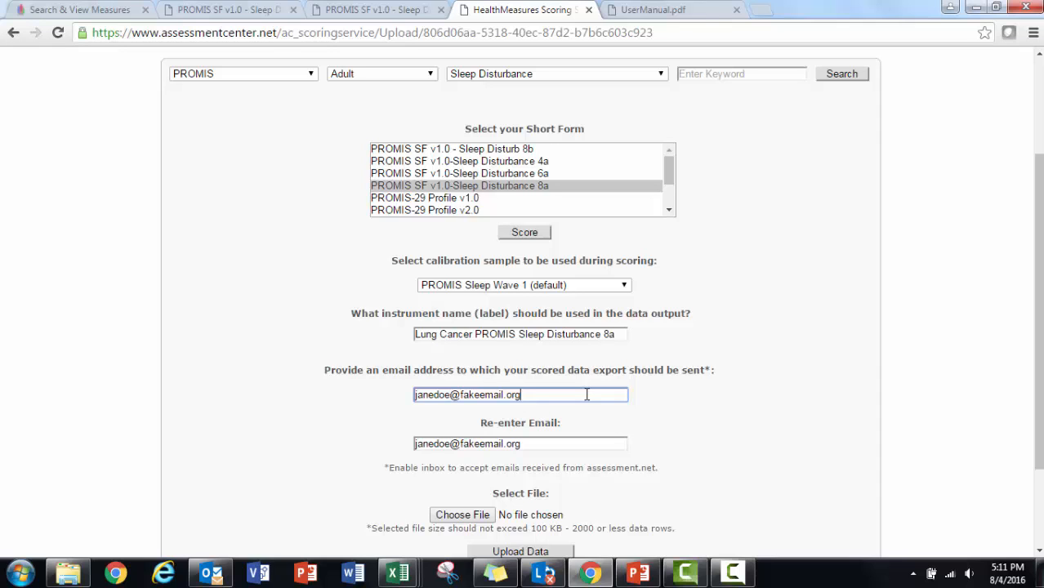
left_click(461, 514)
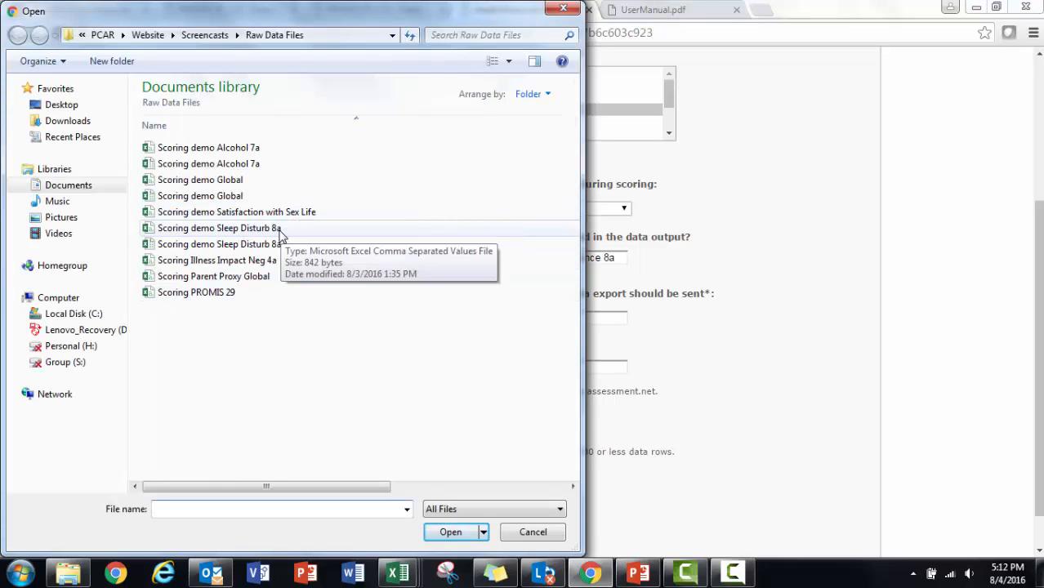
Step: Attach the Scoring demo Sleep Disturb 8a CSV and upload it for scoring
left_click(218, 244)
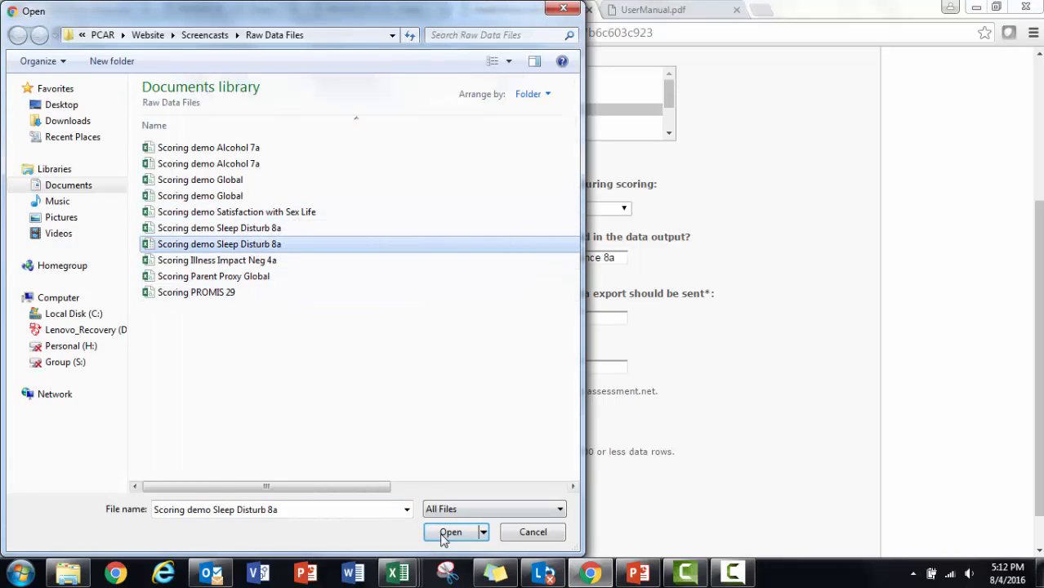
left_click(450, 532)
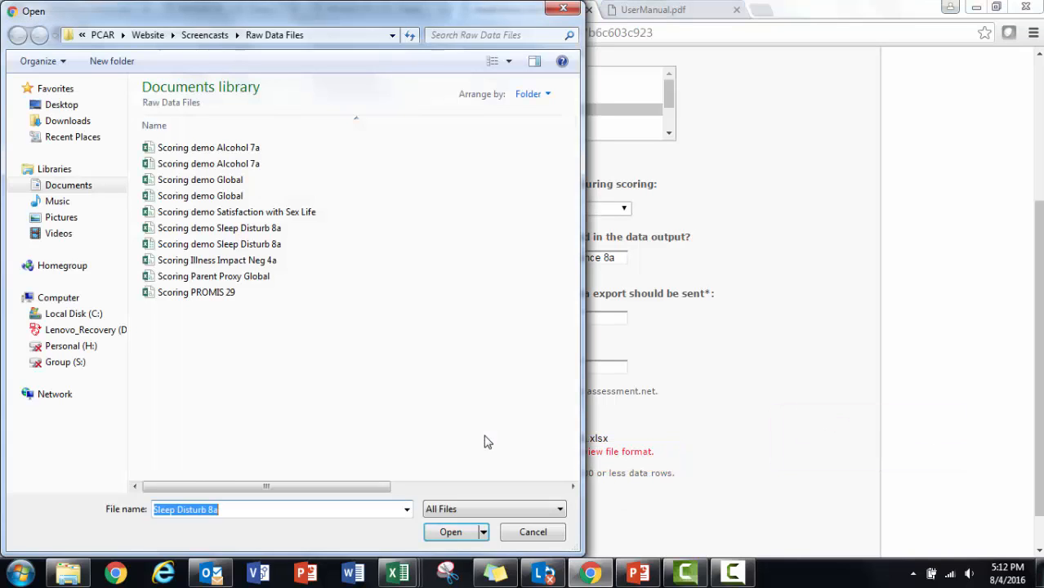
left_click(450, 532)
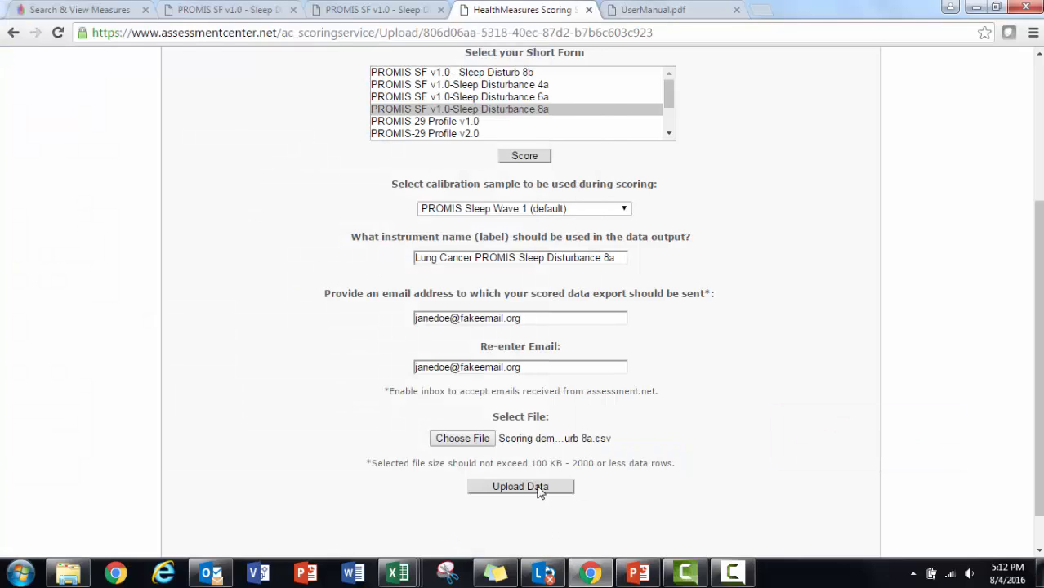
left_click(520, 486)
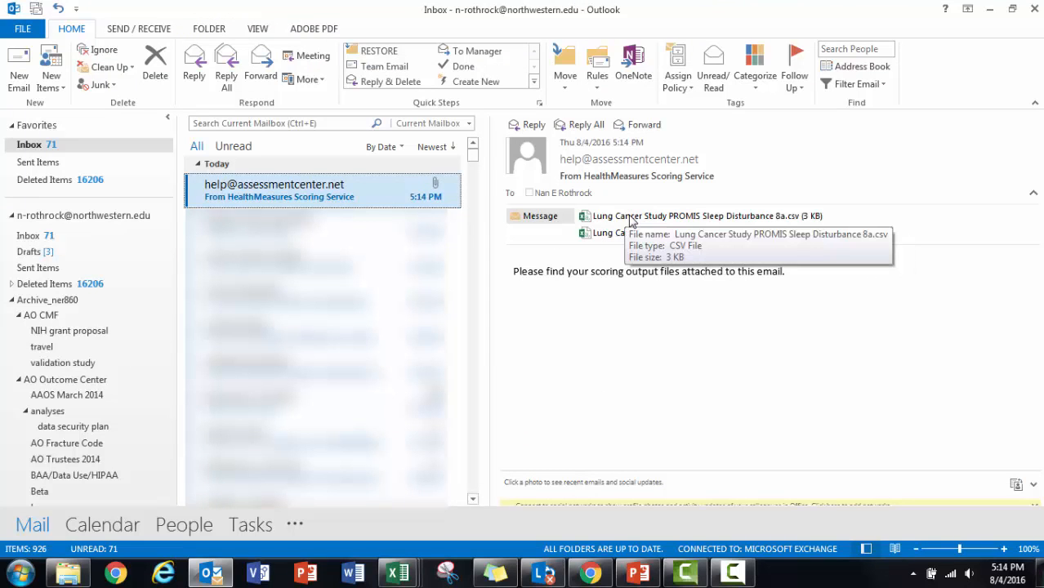
mouse_move(639, 249)
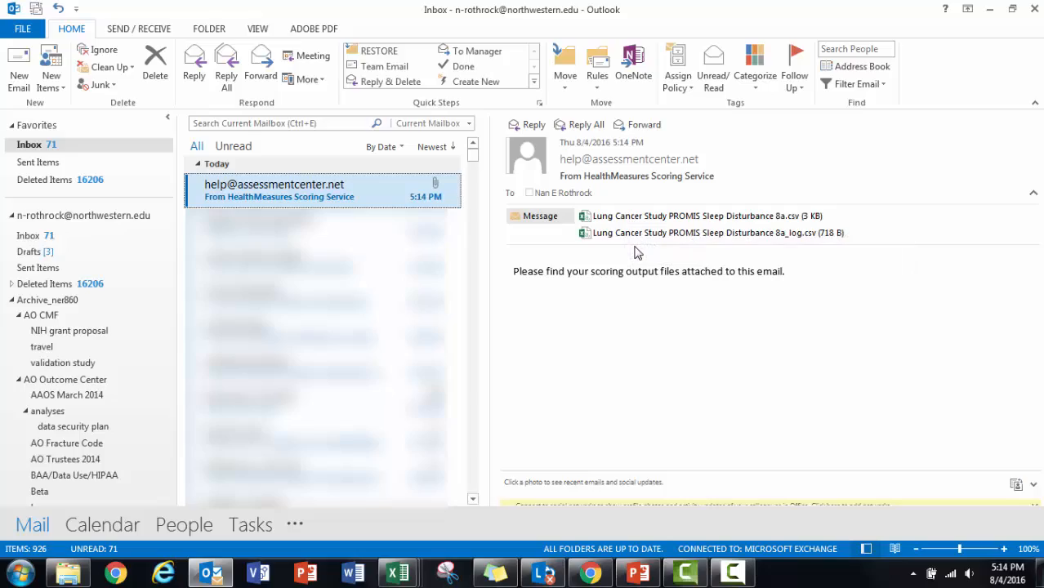
Step: Open the emailed Lung Cancer Study PROMIS Sleep Disturbance 8a.csv attachment
double_click(699, 215)
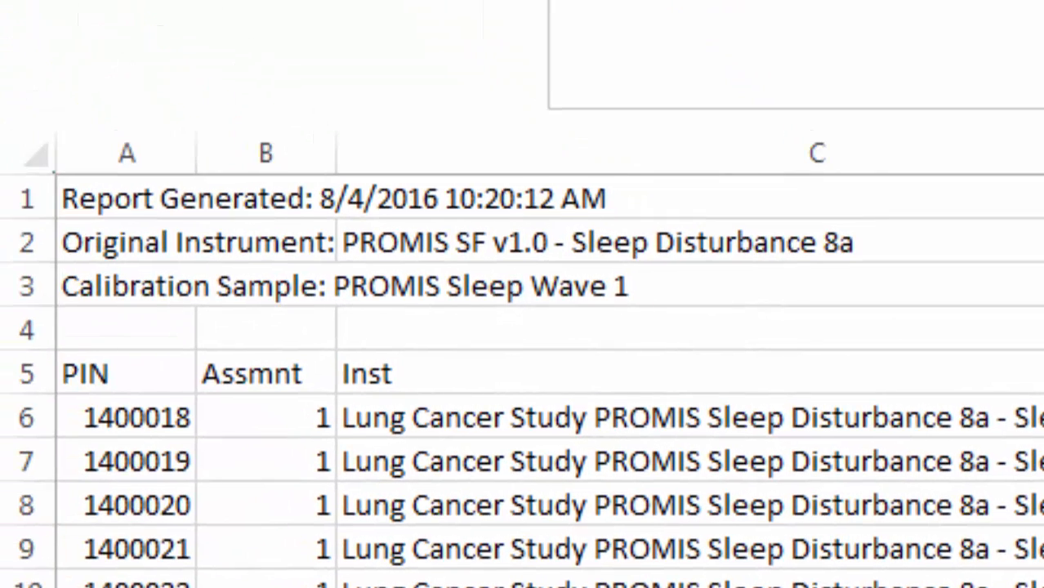
scroll("down", 3)
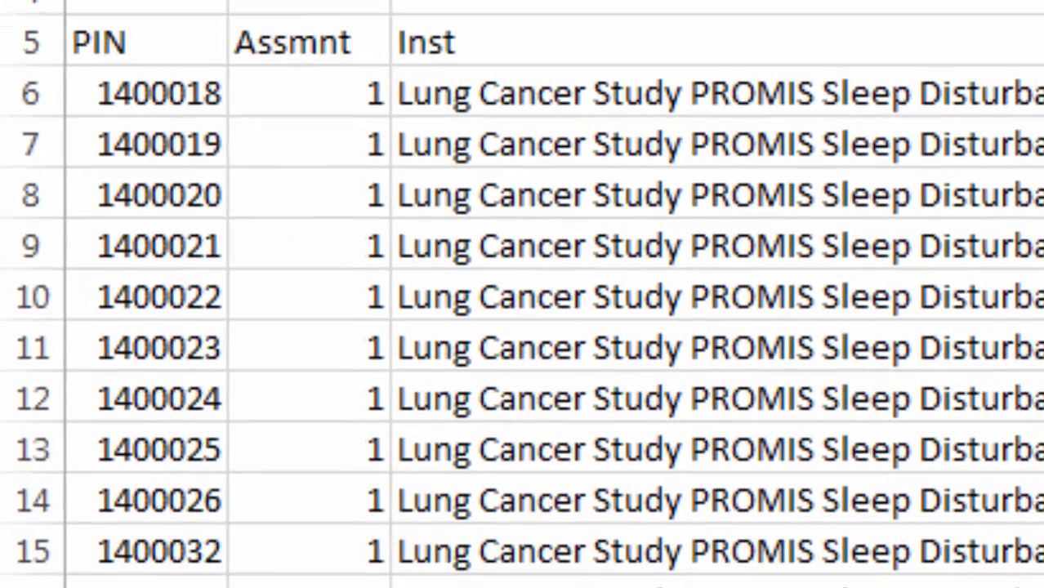
scroll("right", 3)
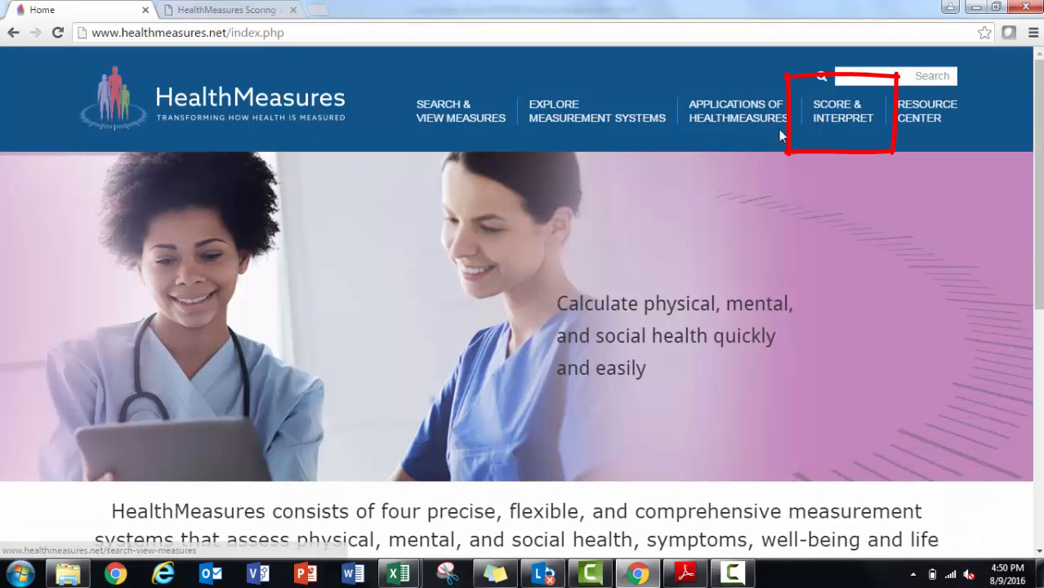
Step: Open the Score & Interpret > Interpret Scores page, then switch to the Sleep Disturbance spreadsheet
left_click(842, 111)
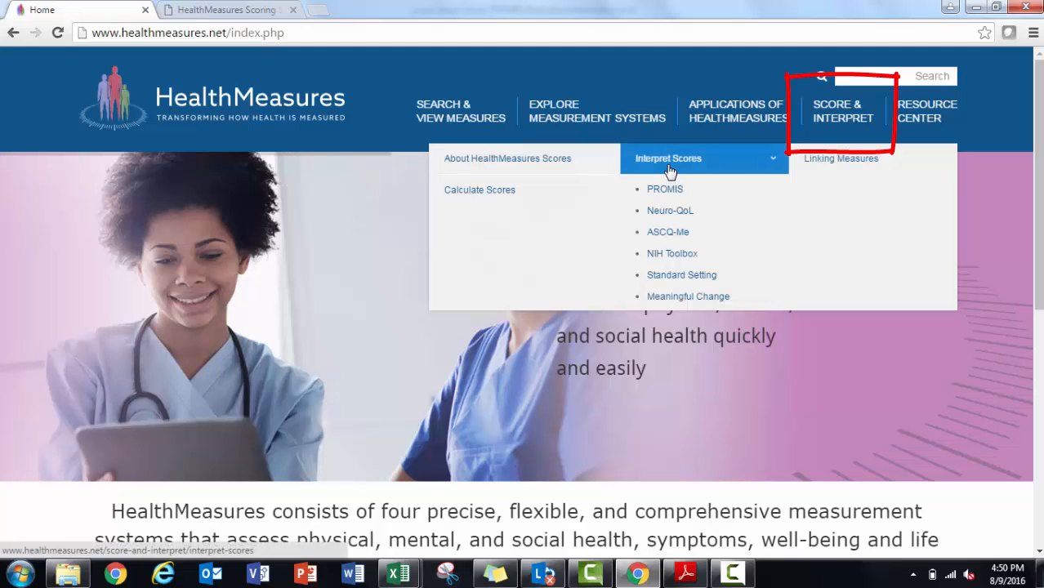
left_click(667, 158)
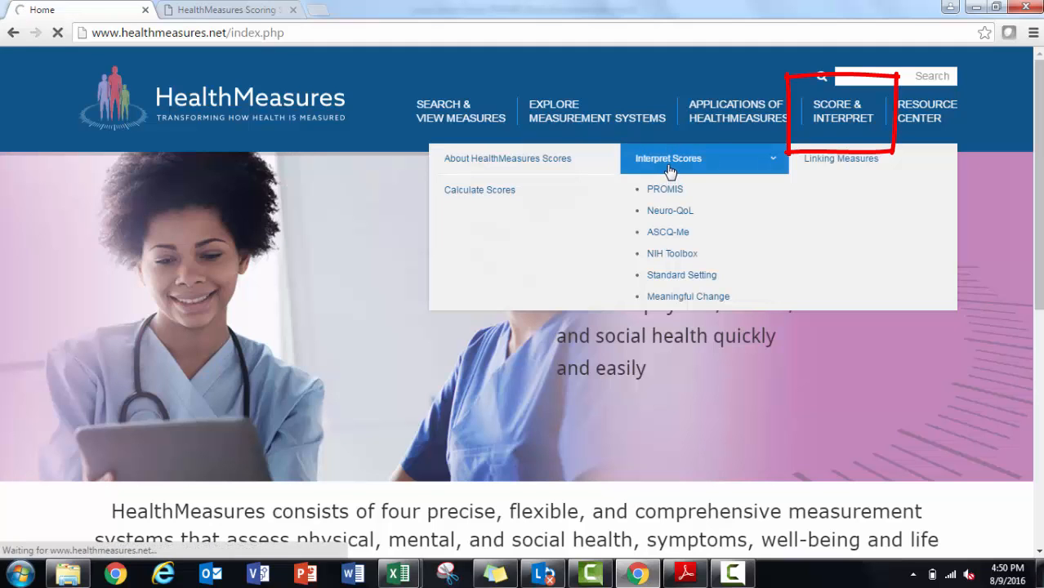
left_click(668, 158)
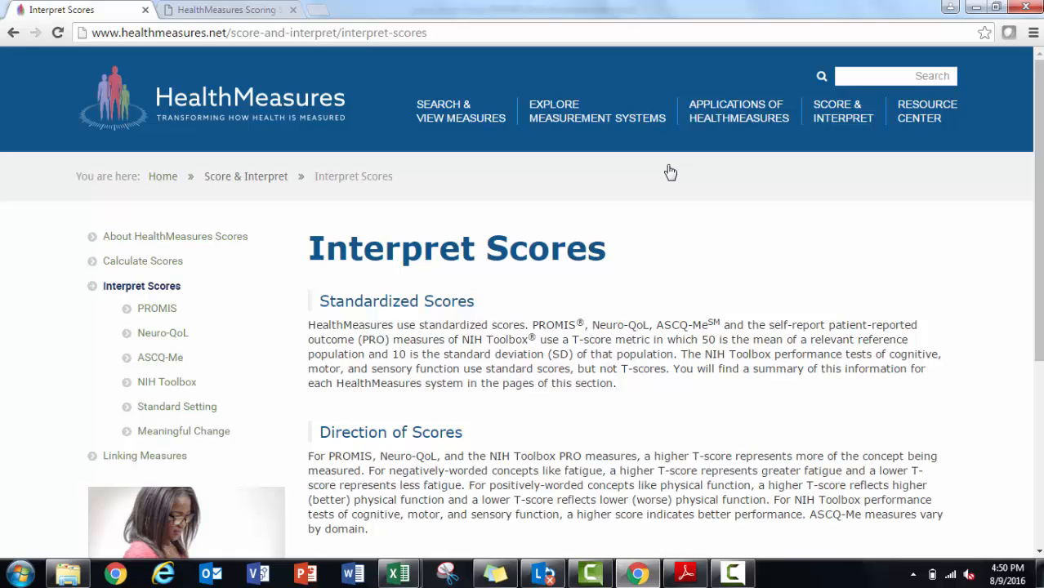
mouse_move(413, 553)
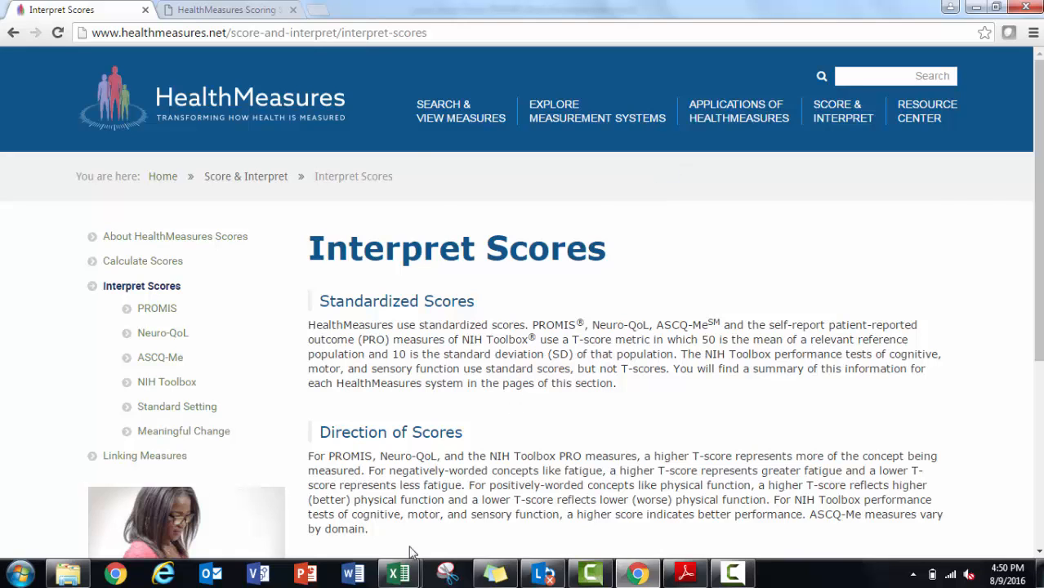
left_click(398, 573)
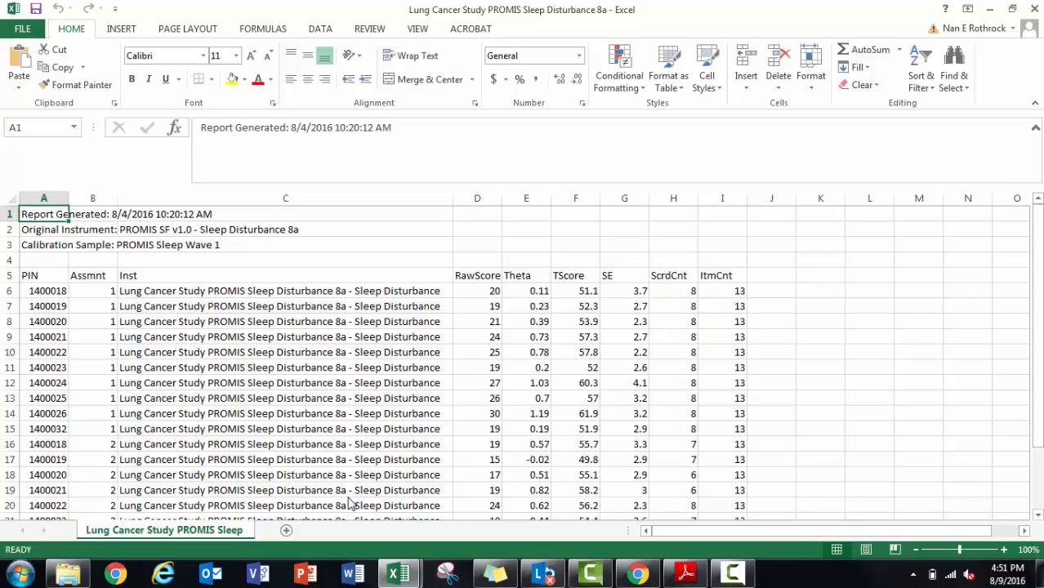
mouse_move(377, 578)
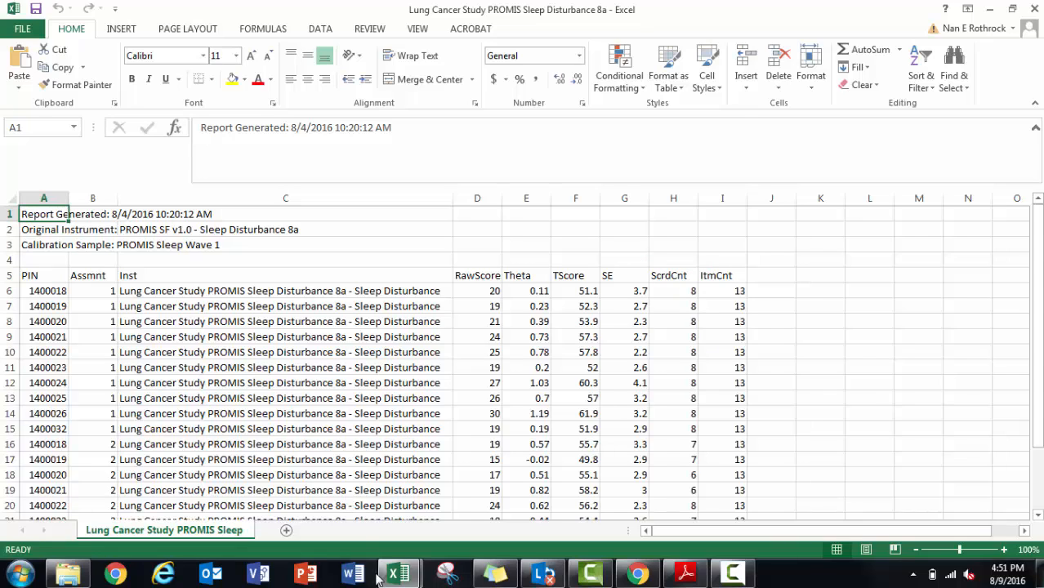
Step: Set aside the Sleep Disturbance 8a results workbook and return to the browser
left_click(399, 573)
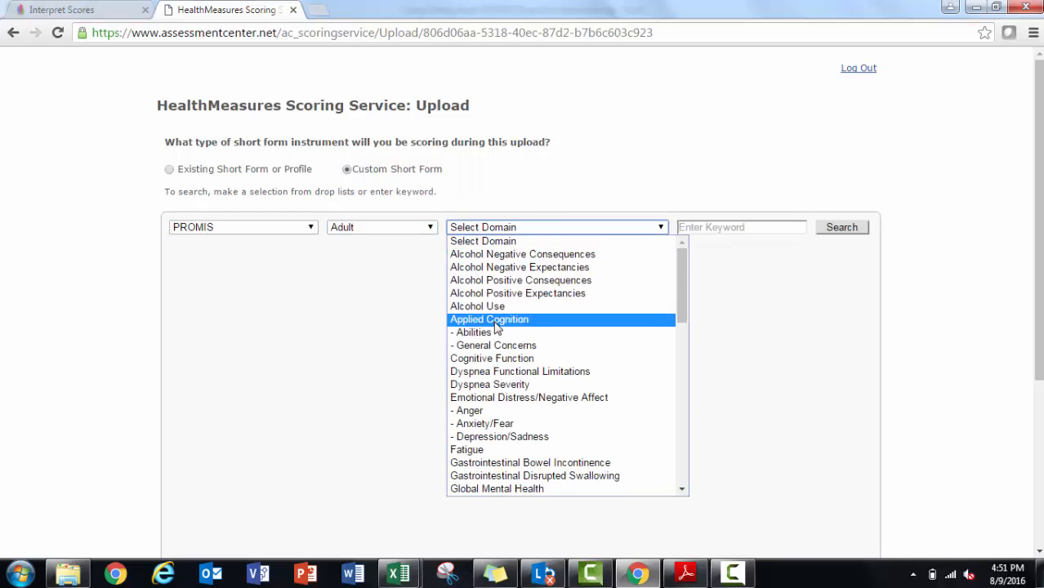
Step: Select the Depression/Sadness domain, search item banks, and choose the Promis Wave 1 calibration sample
left_click(499, 436)
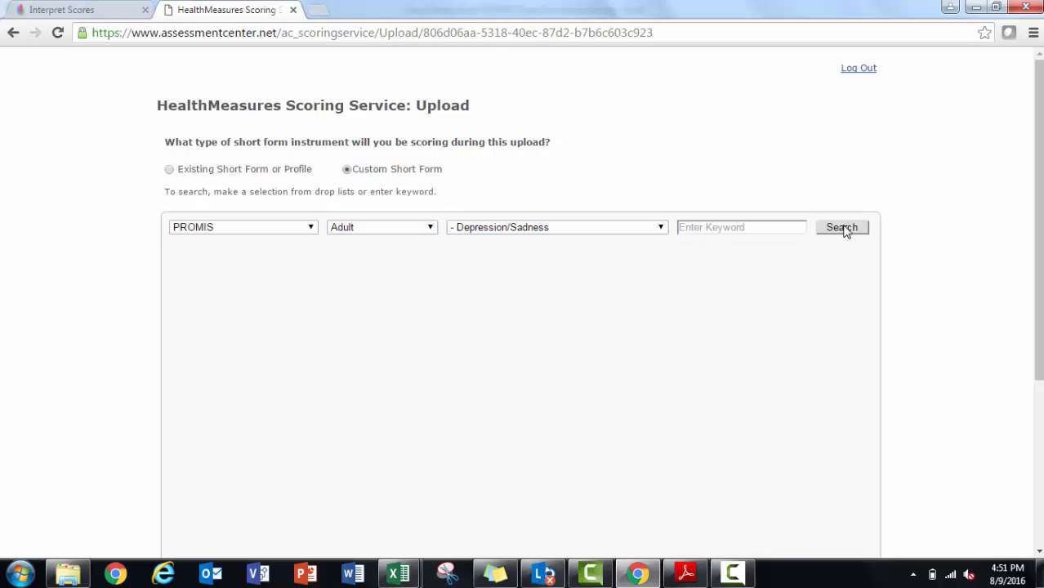
left_click(842, 227)
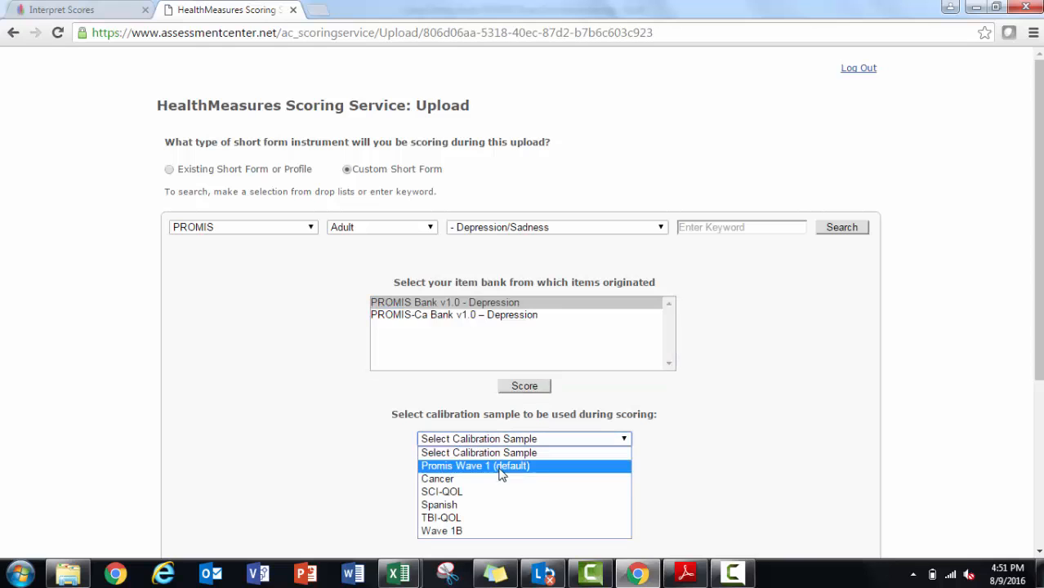
left_click(475, 465)
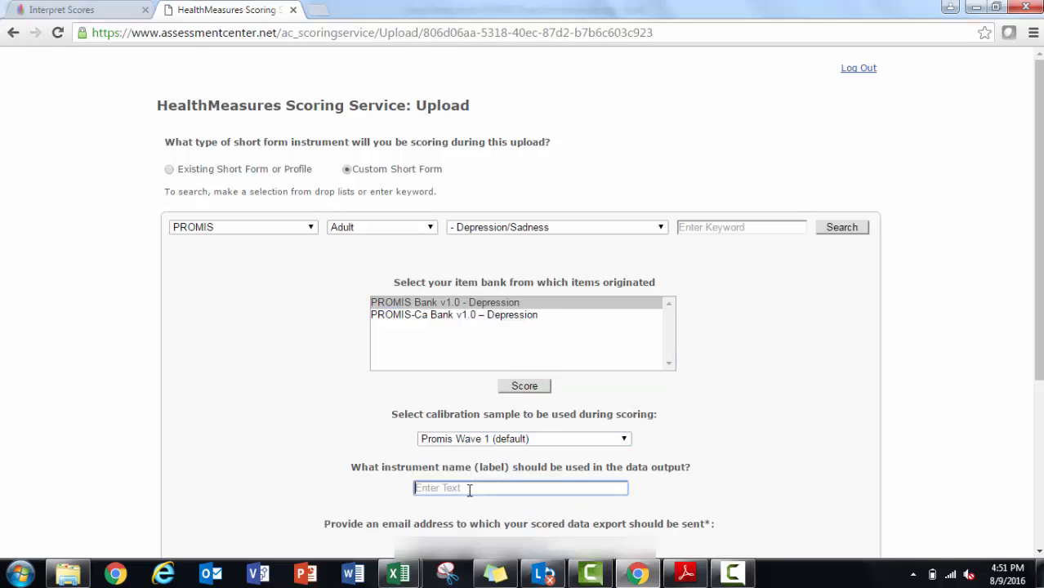
type("Lung Cancer Study PROMIS Depression 5")
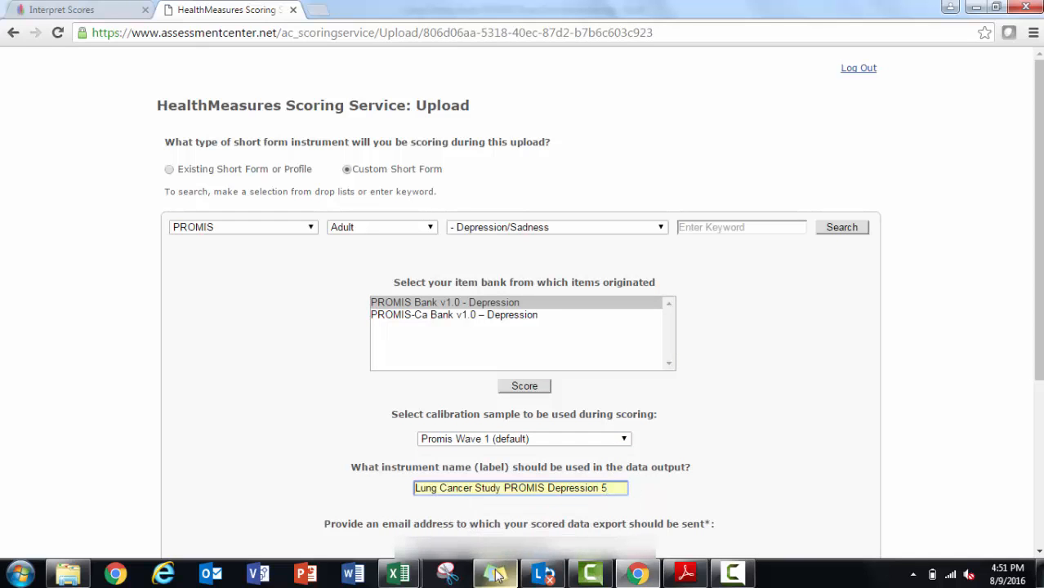
scroll("down", 3)
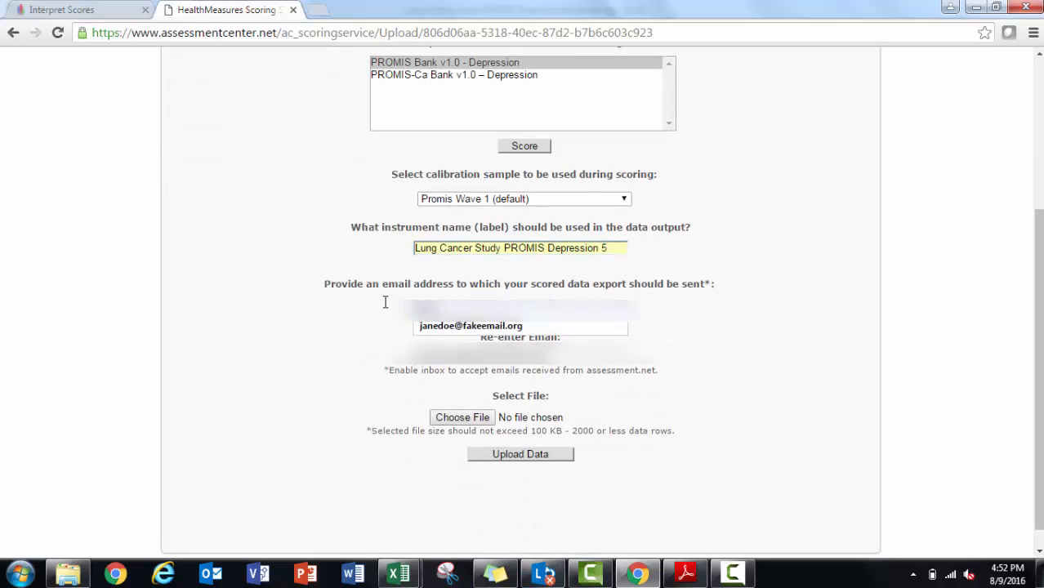
type("janedoe@fakeemail.org")
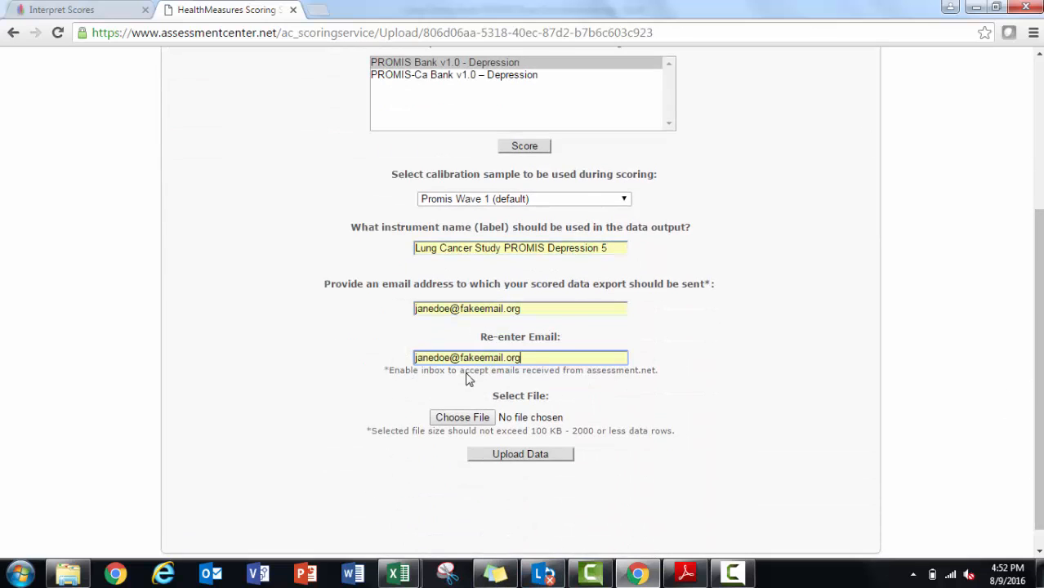
left_click(462, 418)
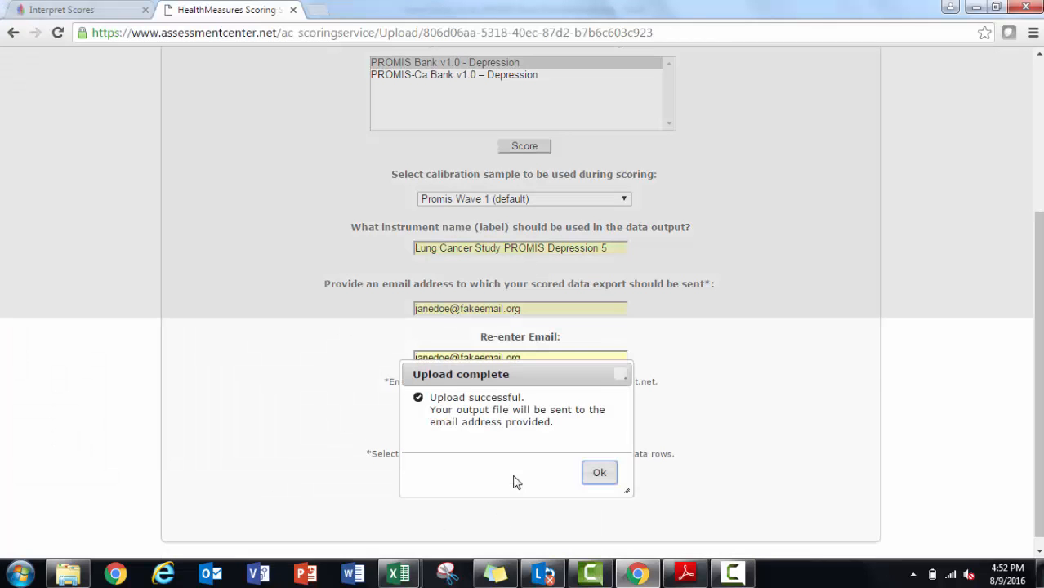
left_click(599, 473)
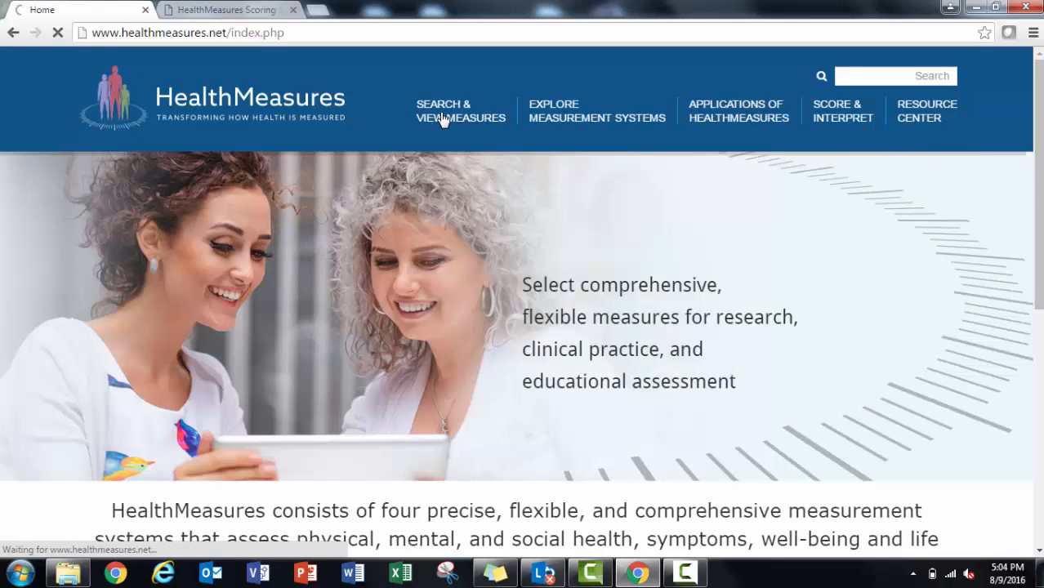
Step: Open Search & View Measures from the HealthMeasures home page
left_click(460, 111)
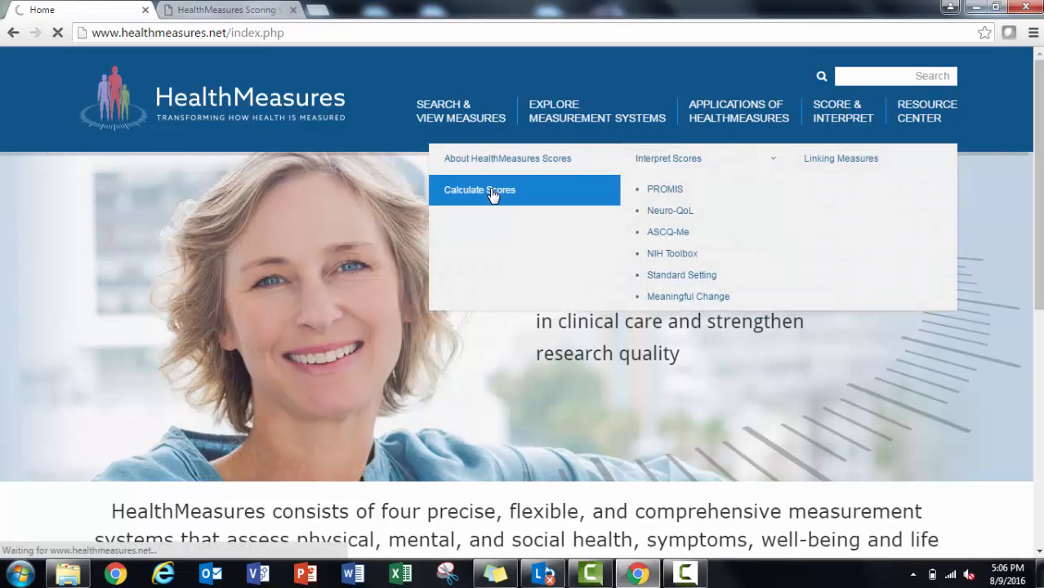
Step: Open the Calculate Scores page and scroll down toward the PROMIS Profile Scoring Manual
left_click(480, 189)
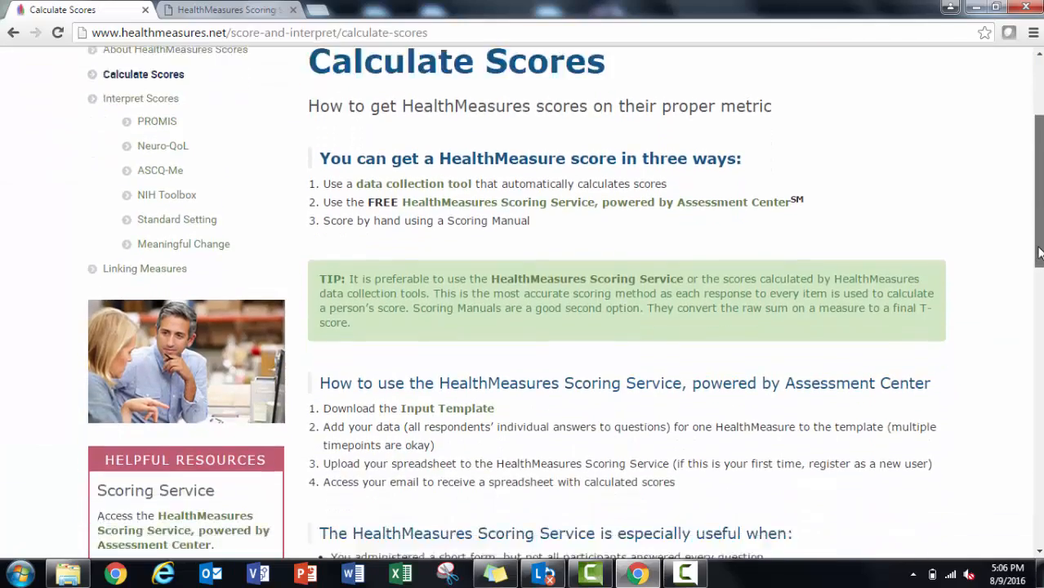
scroll("down", 3)
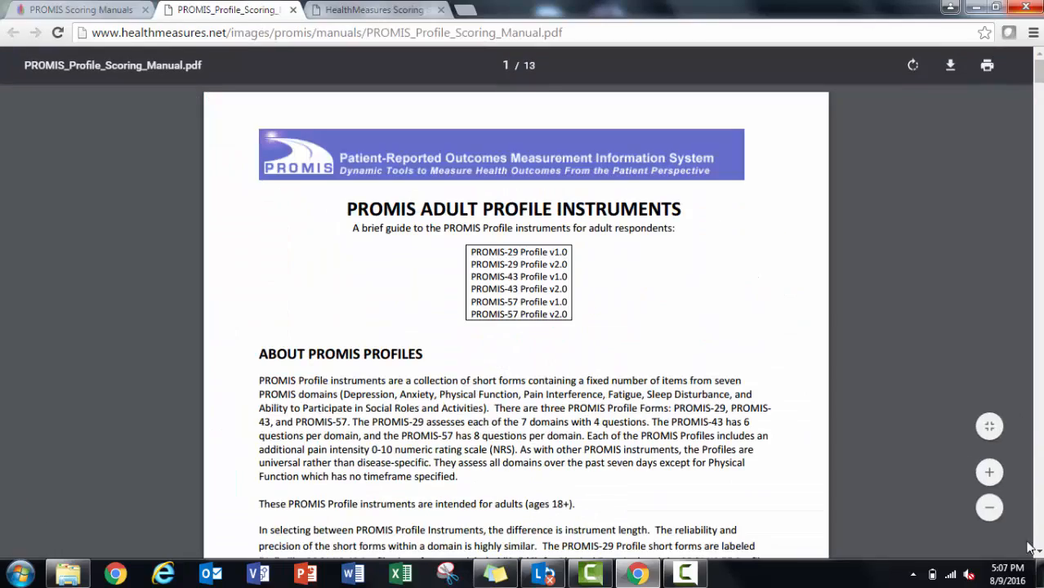
scroll("down", 3)
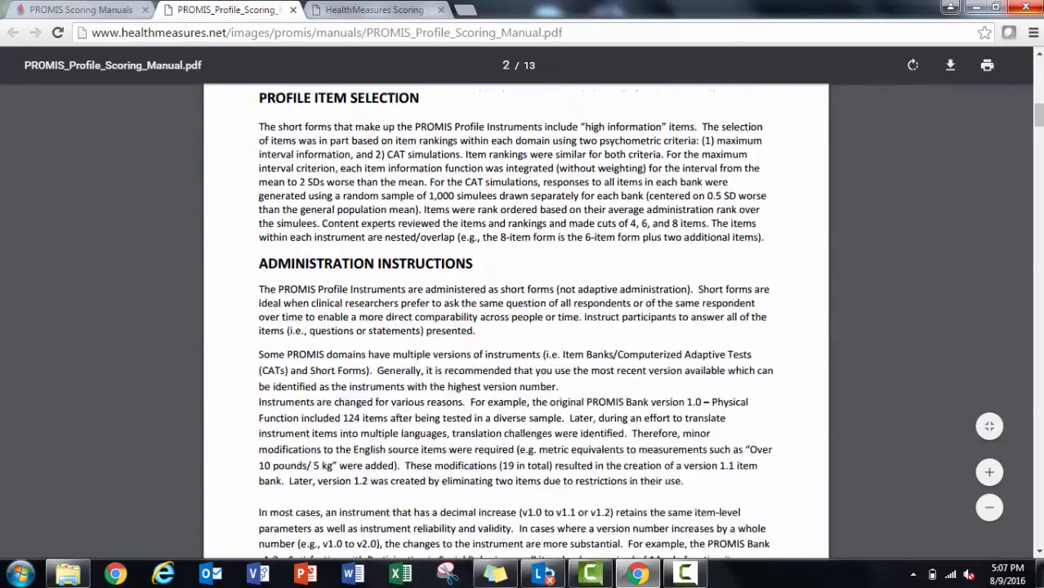
scroll("down", 3)
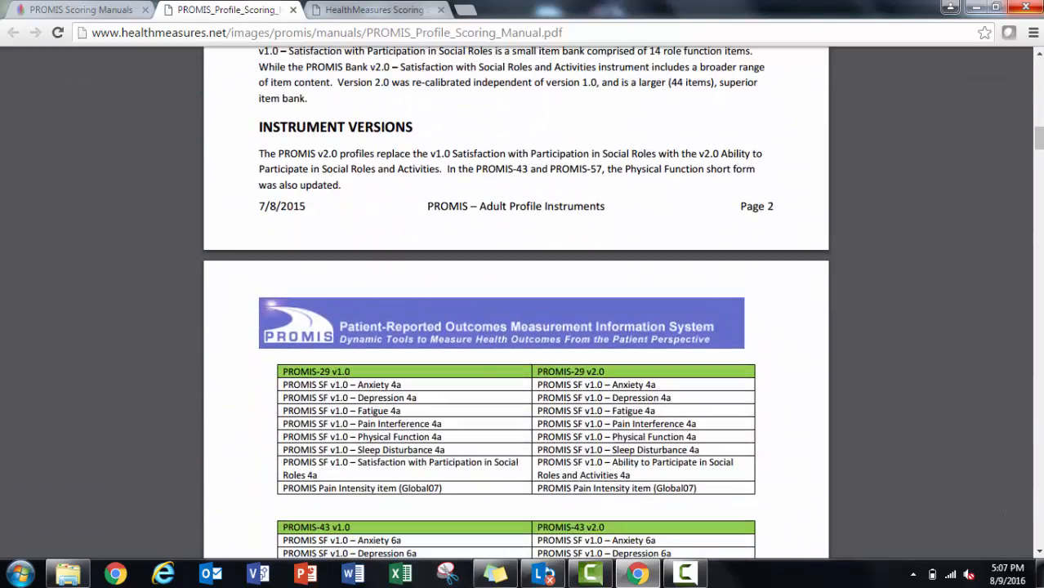